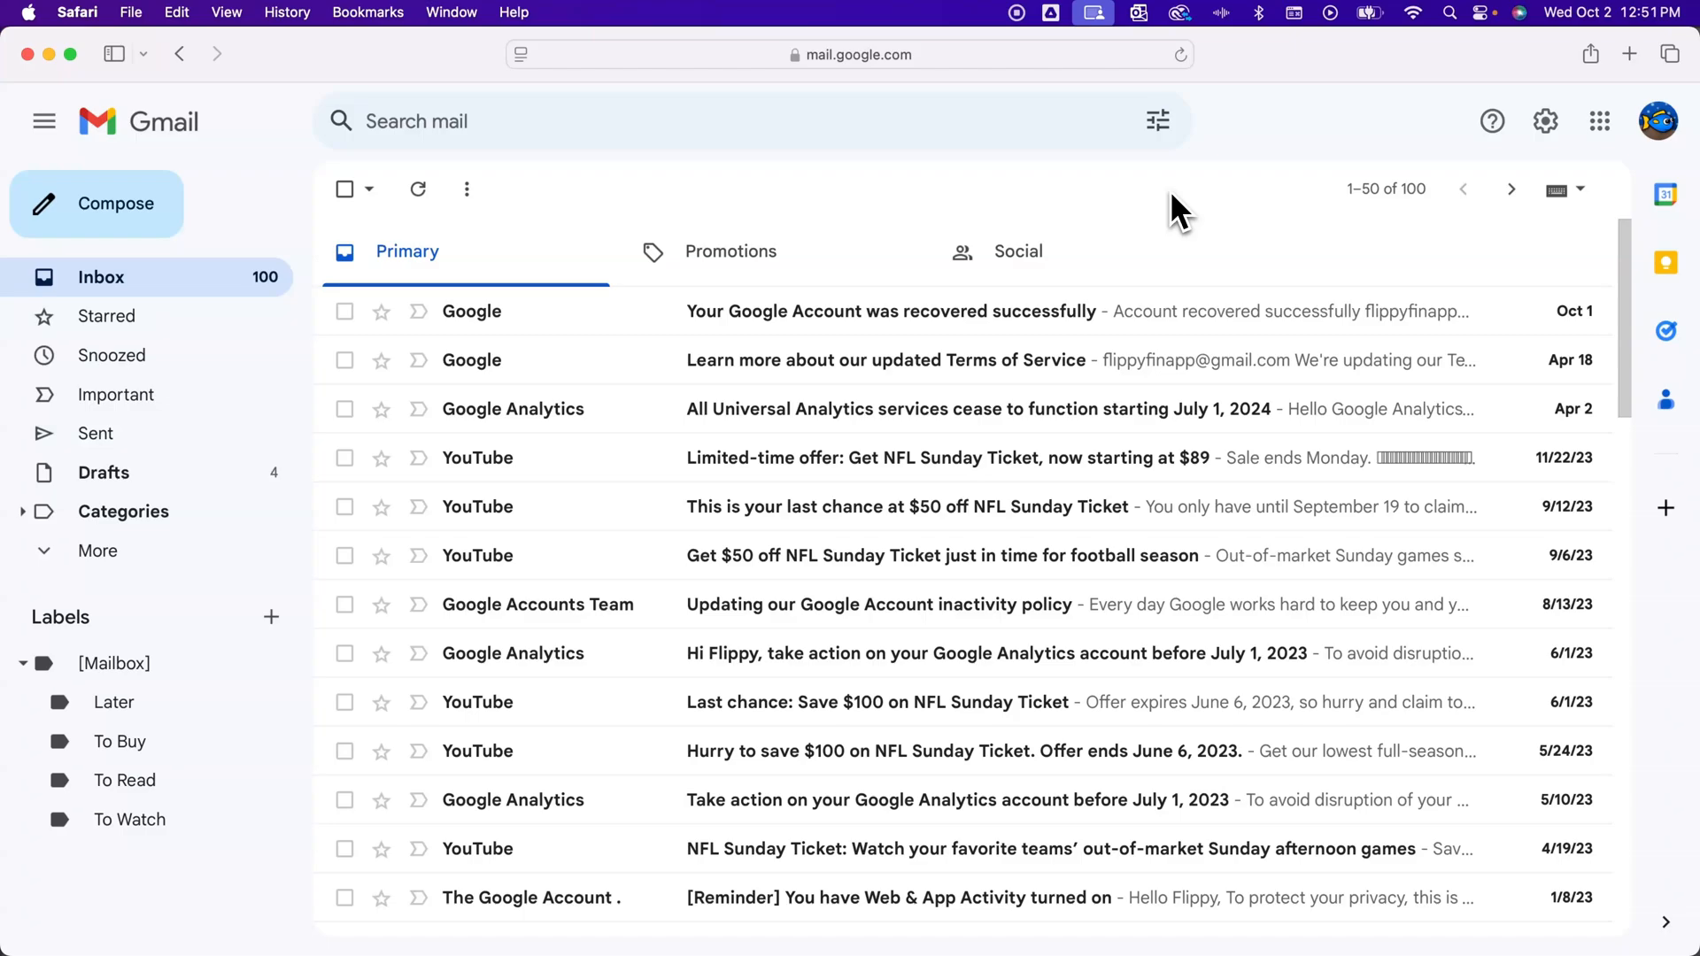
mouse_move(747, 204)
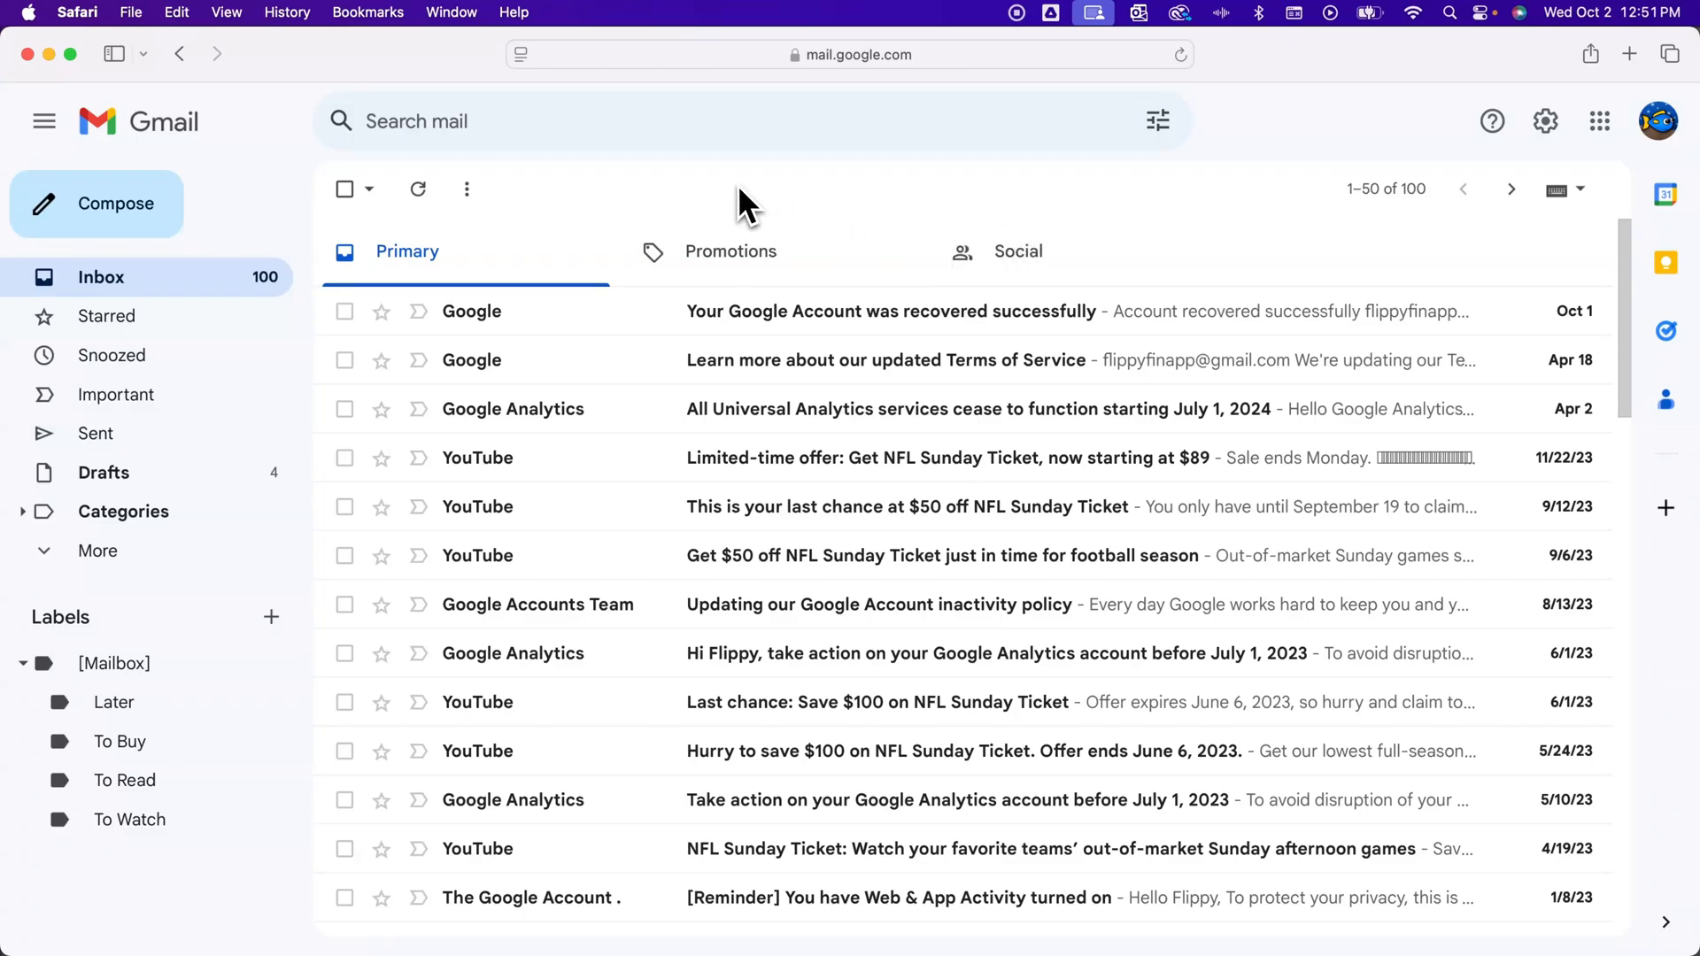
mouse_move(346, 409)
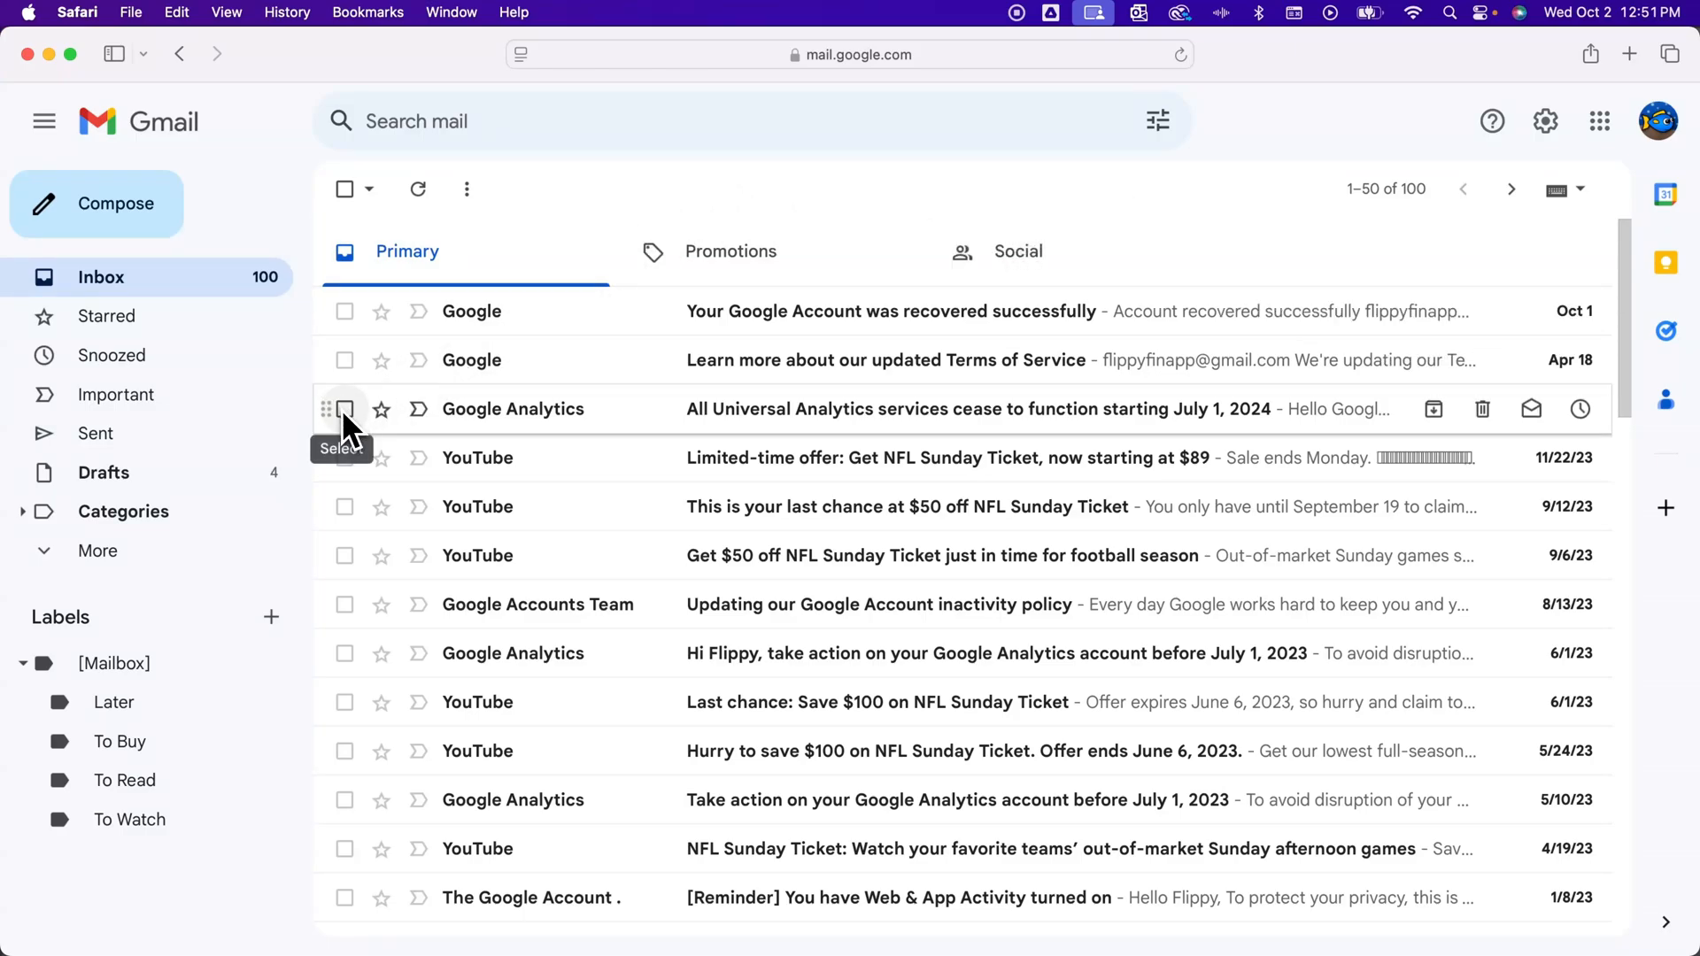
Tick the Universal Analytics shutdown email and move the three ticked emails to Trash
left_click(345, 409)
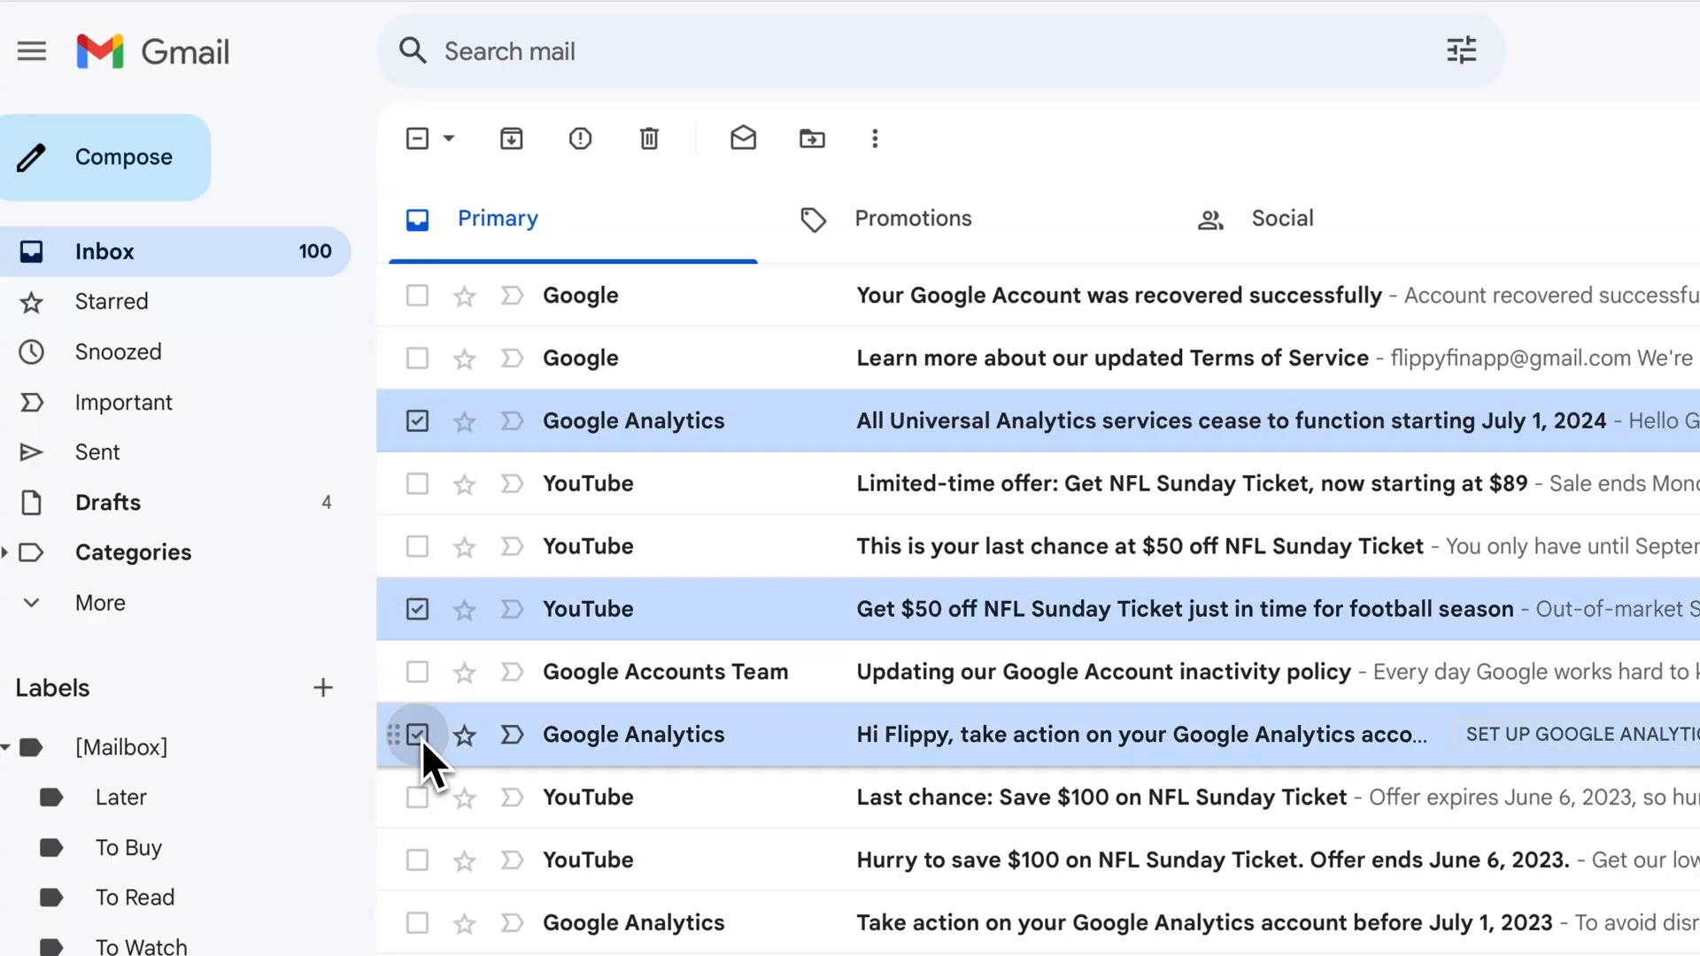
mouse_move(648, 138)
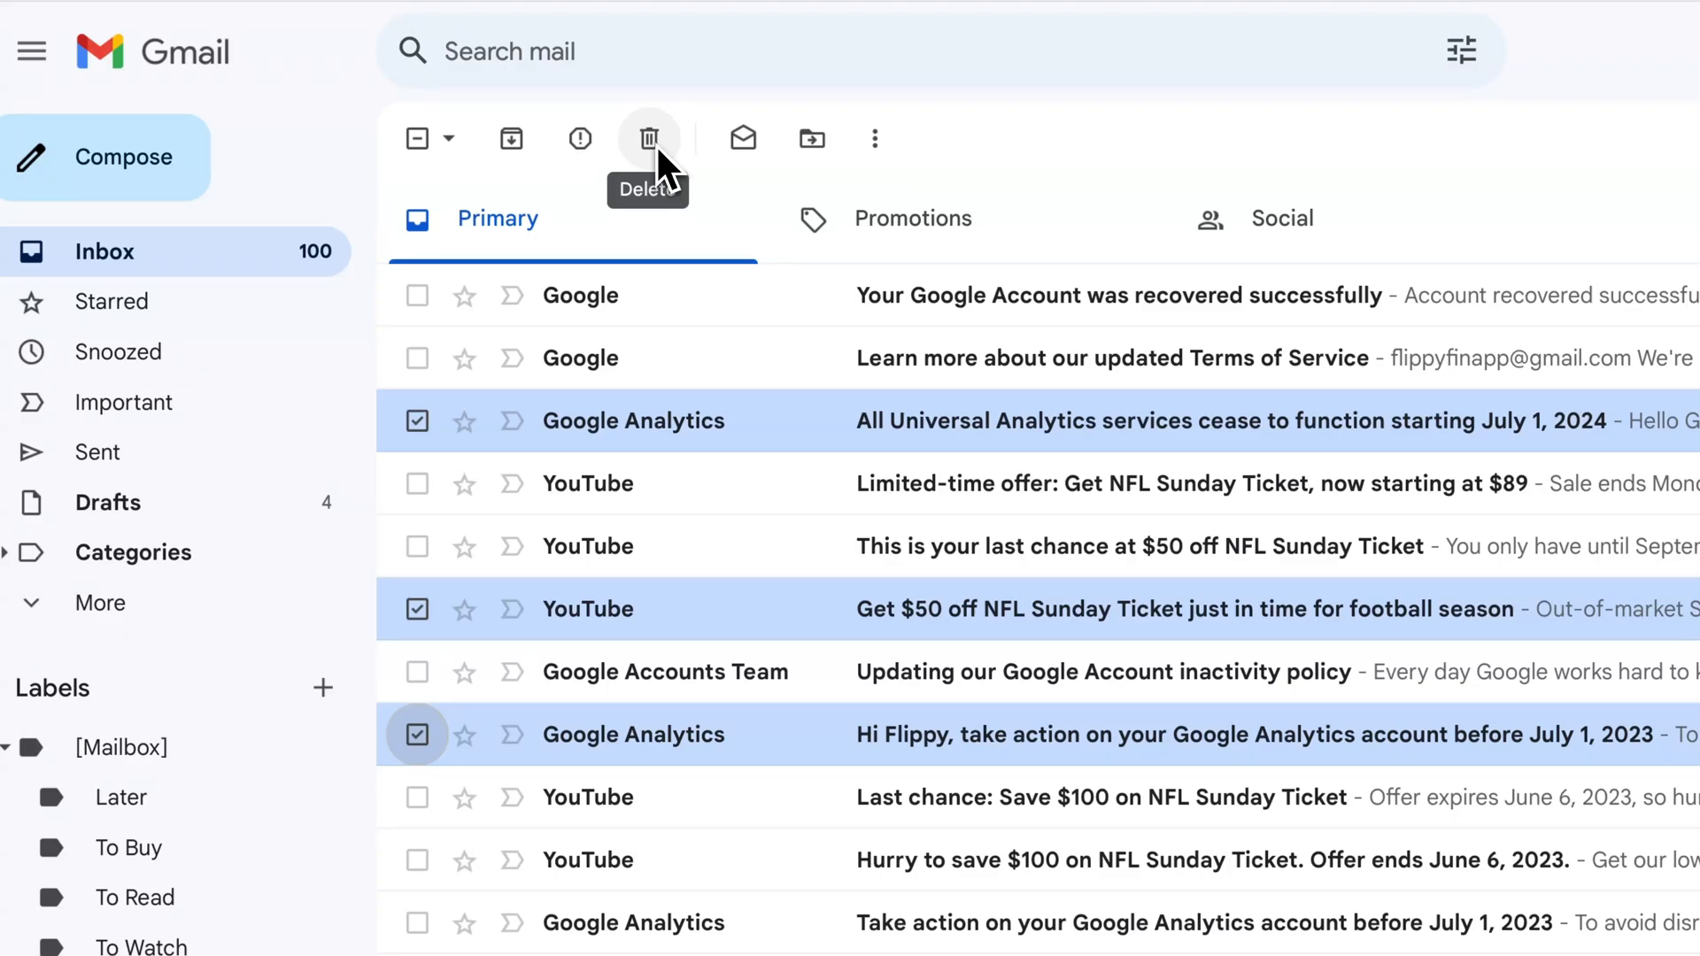
left_click(648, 138)
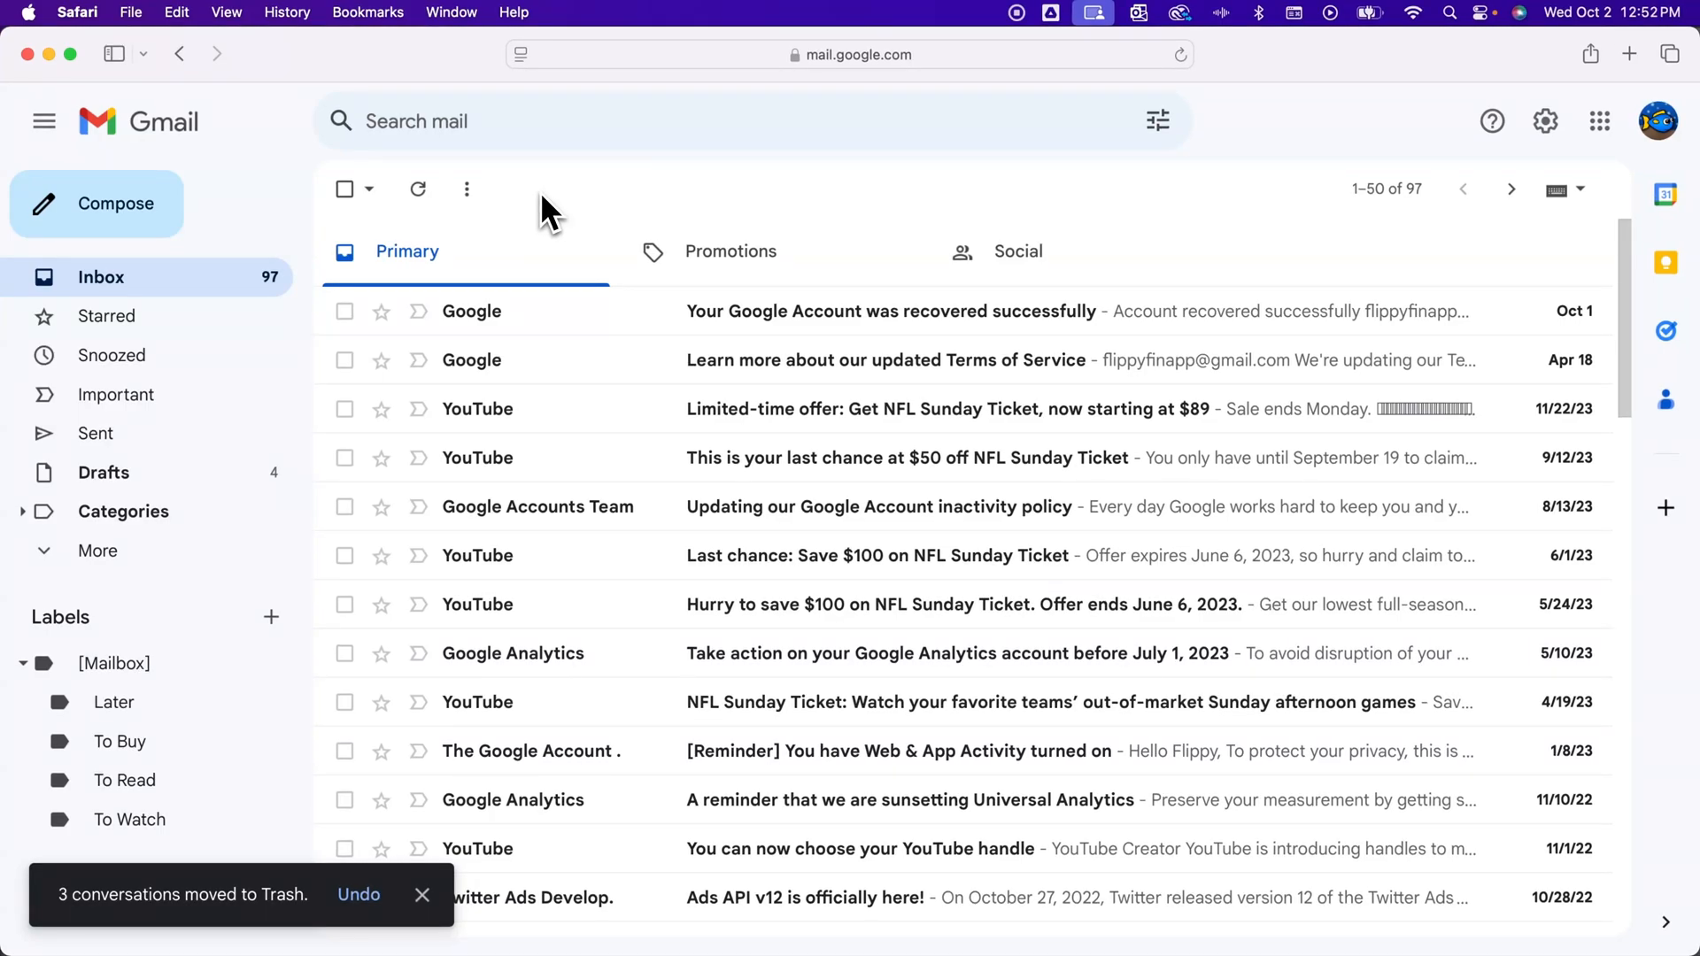
mouse_move(1545, 120)
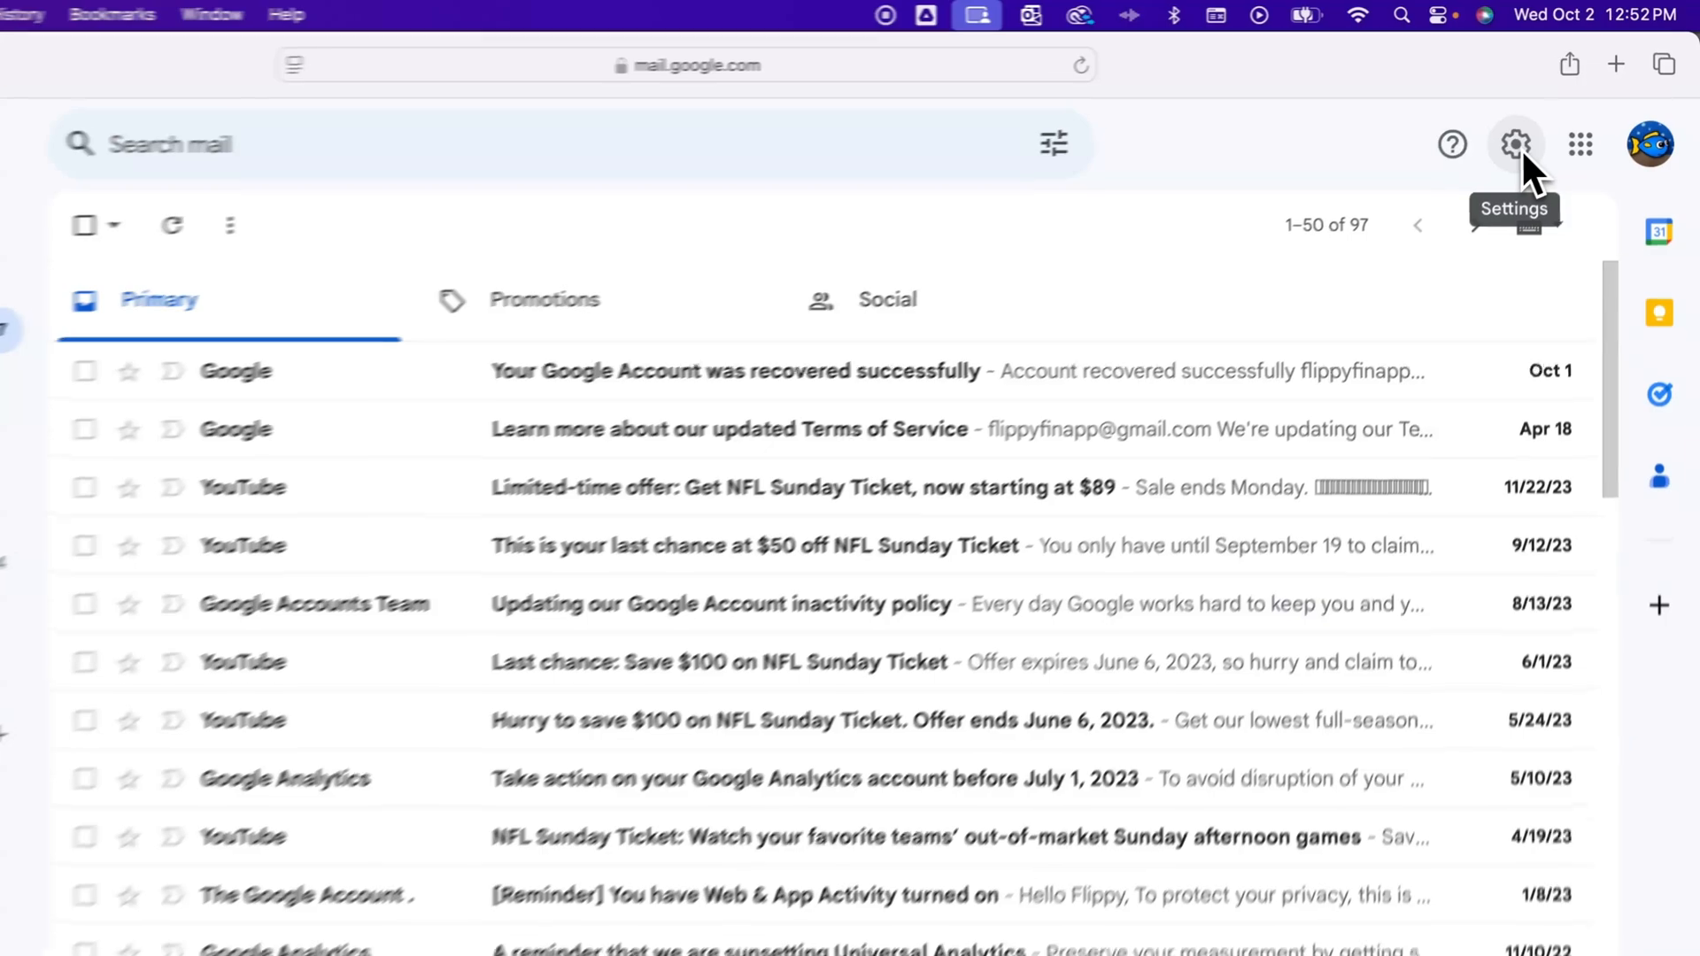
Raise Maximum page size from 50 to 100 conversations in Settings and save the change
left_click(1514, 143)
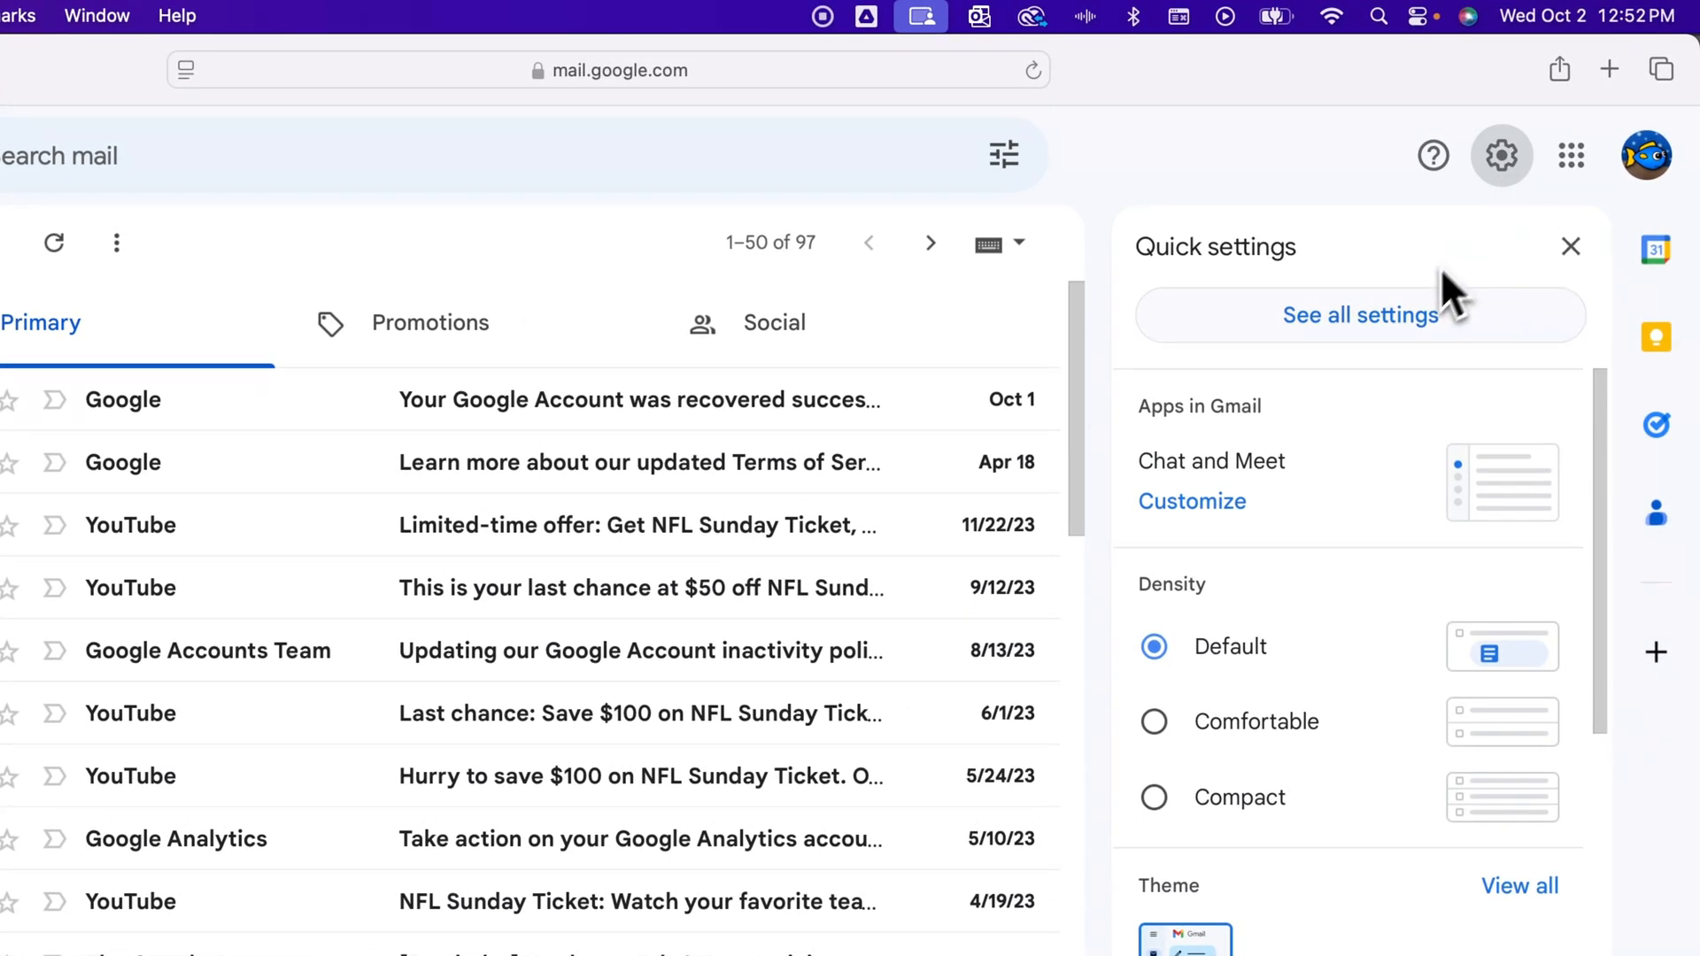
left_click(1358, 315)
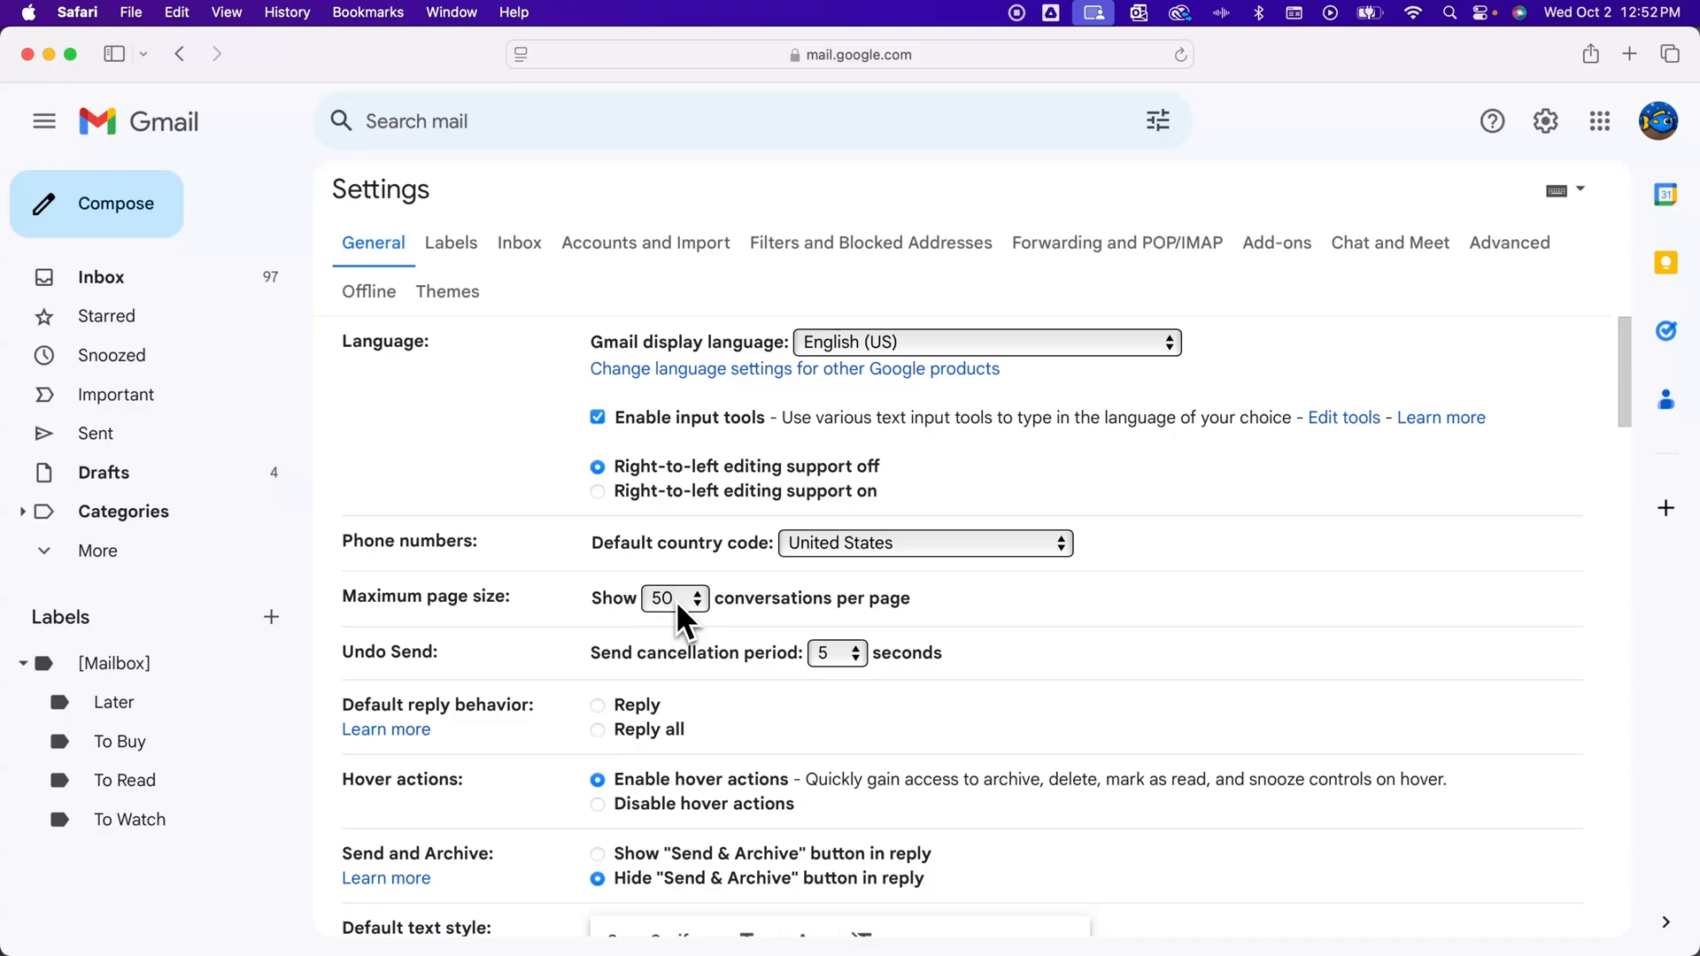
left_click(674, 597)
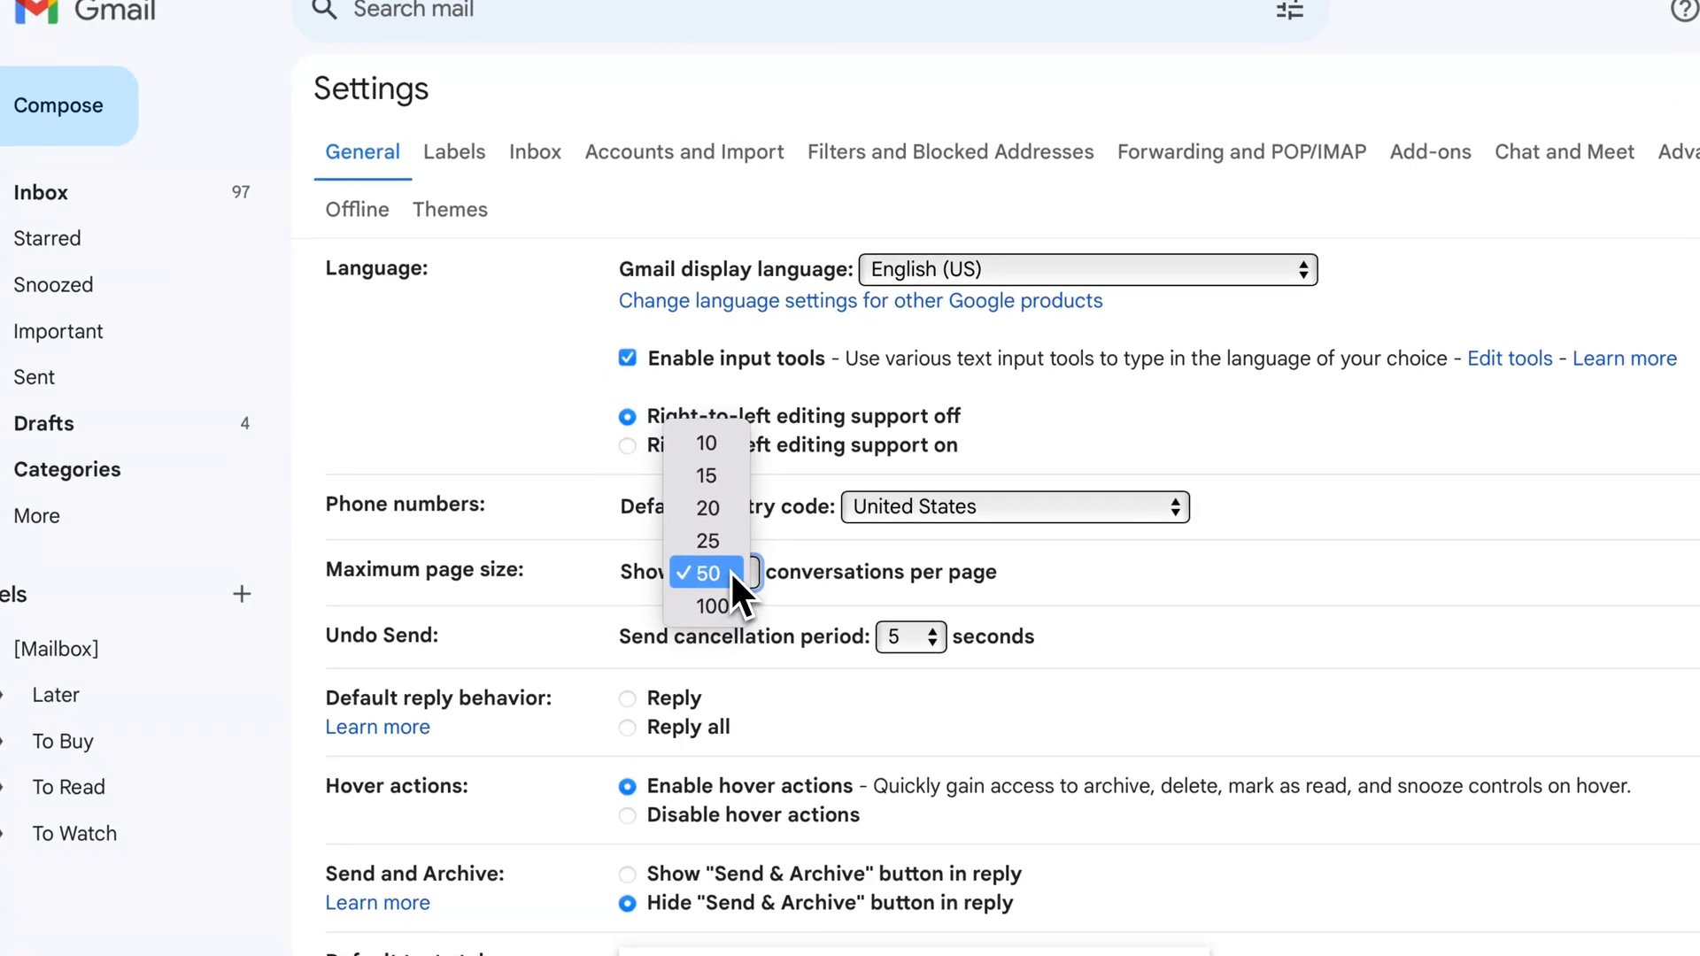
left_click(712, 605)
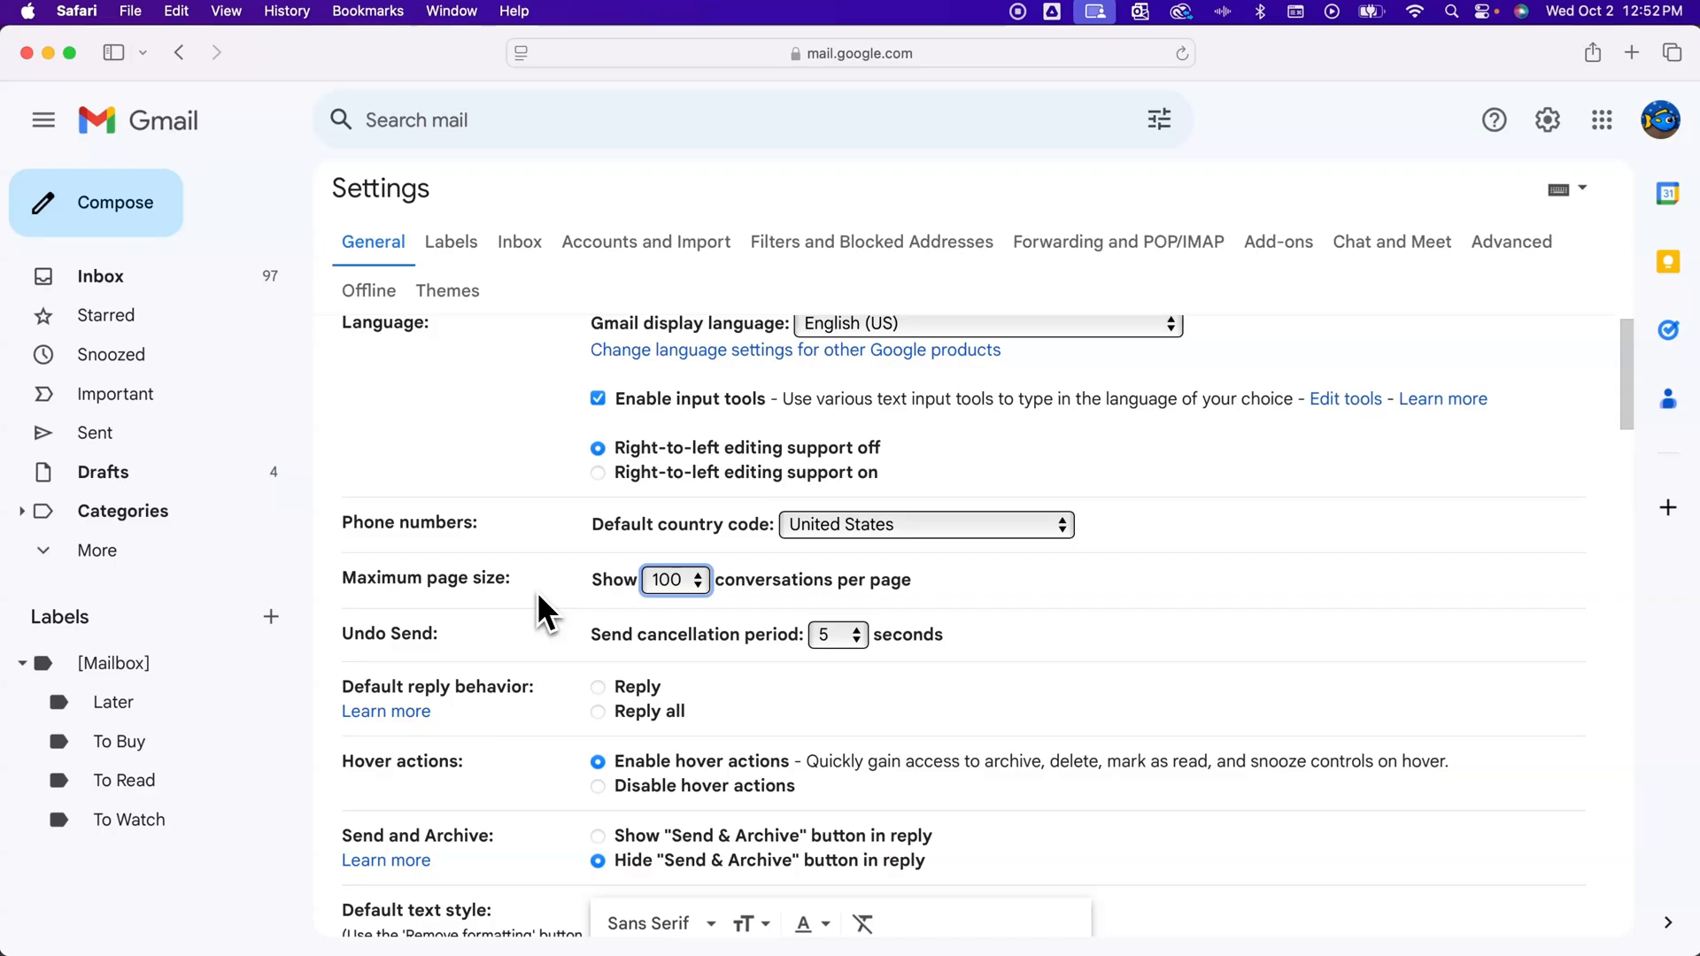
scroll("down", 3)
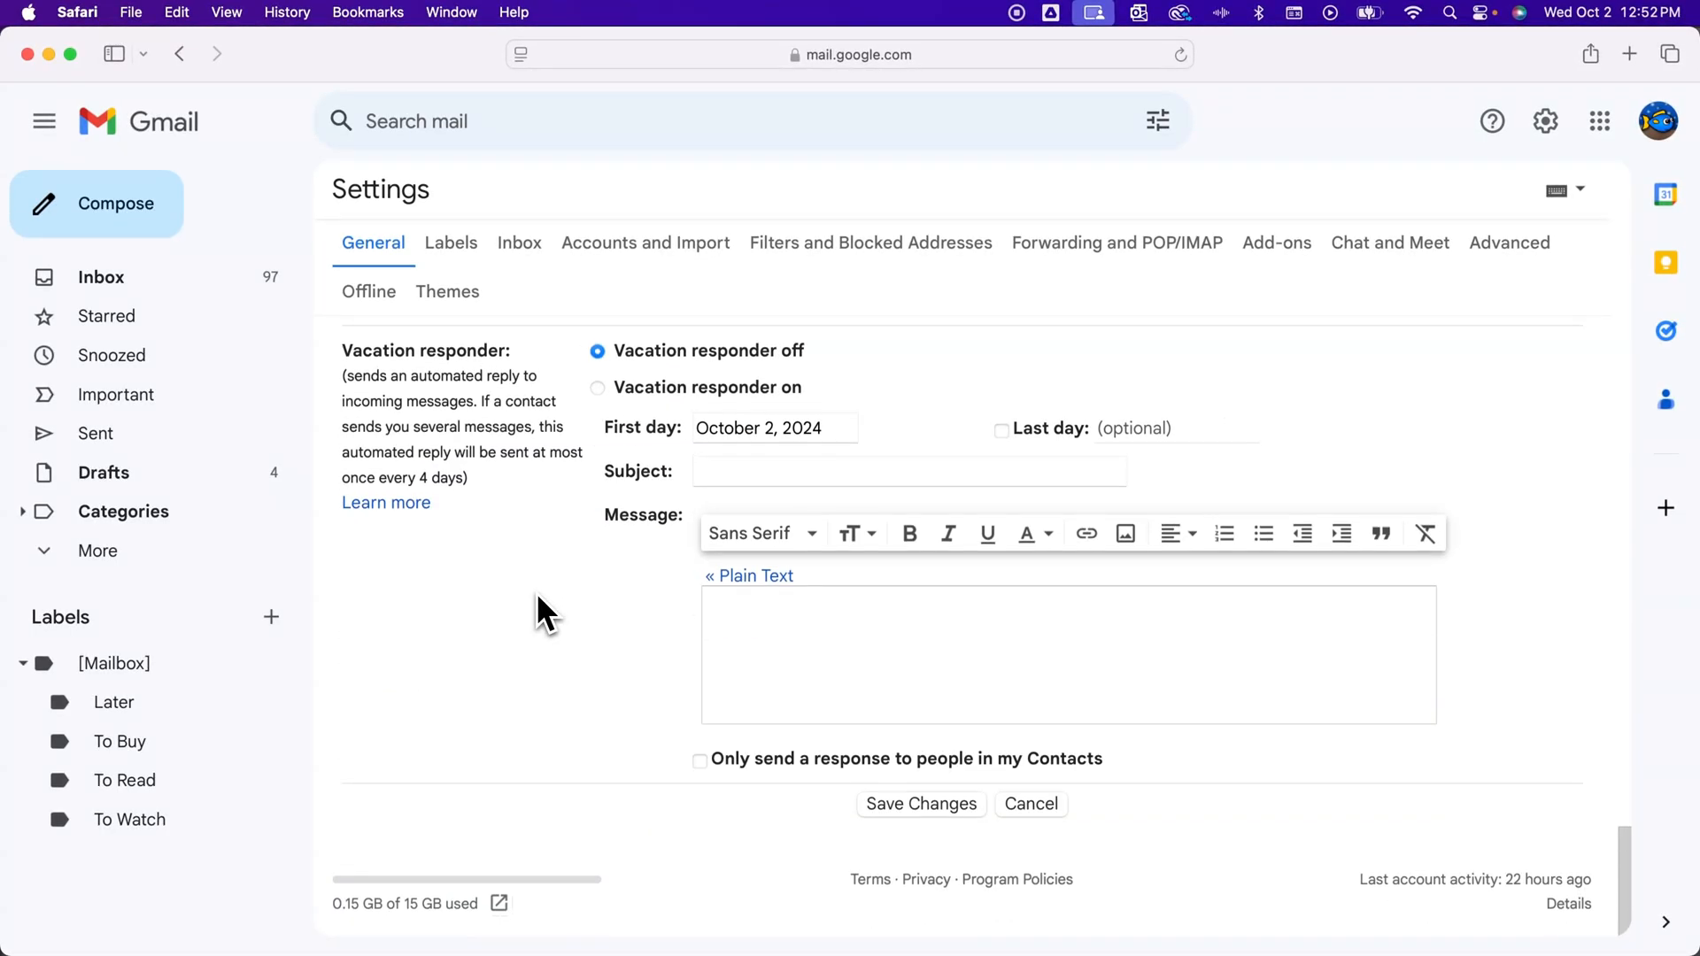
mouse_move(914, 818)
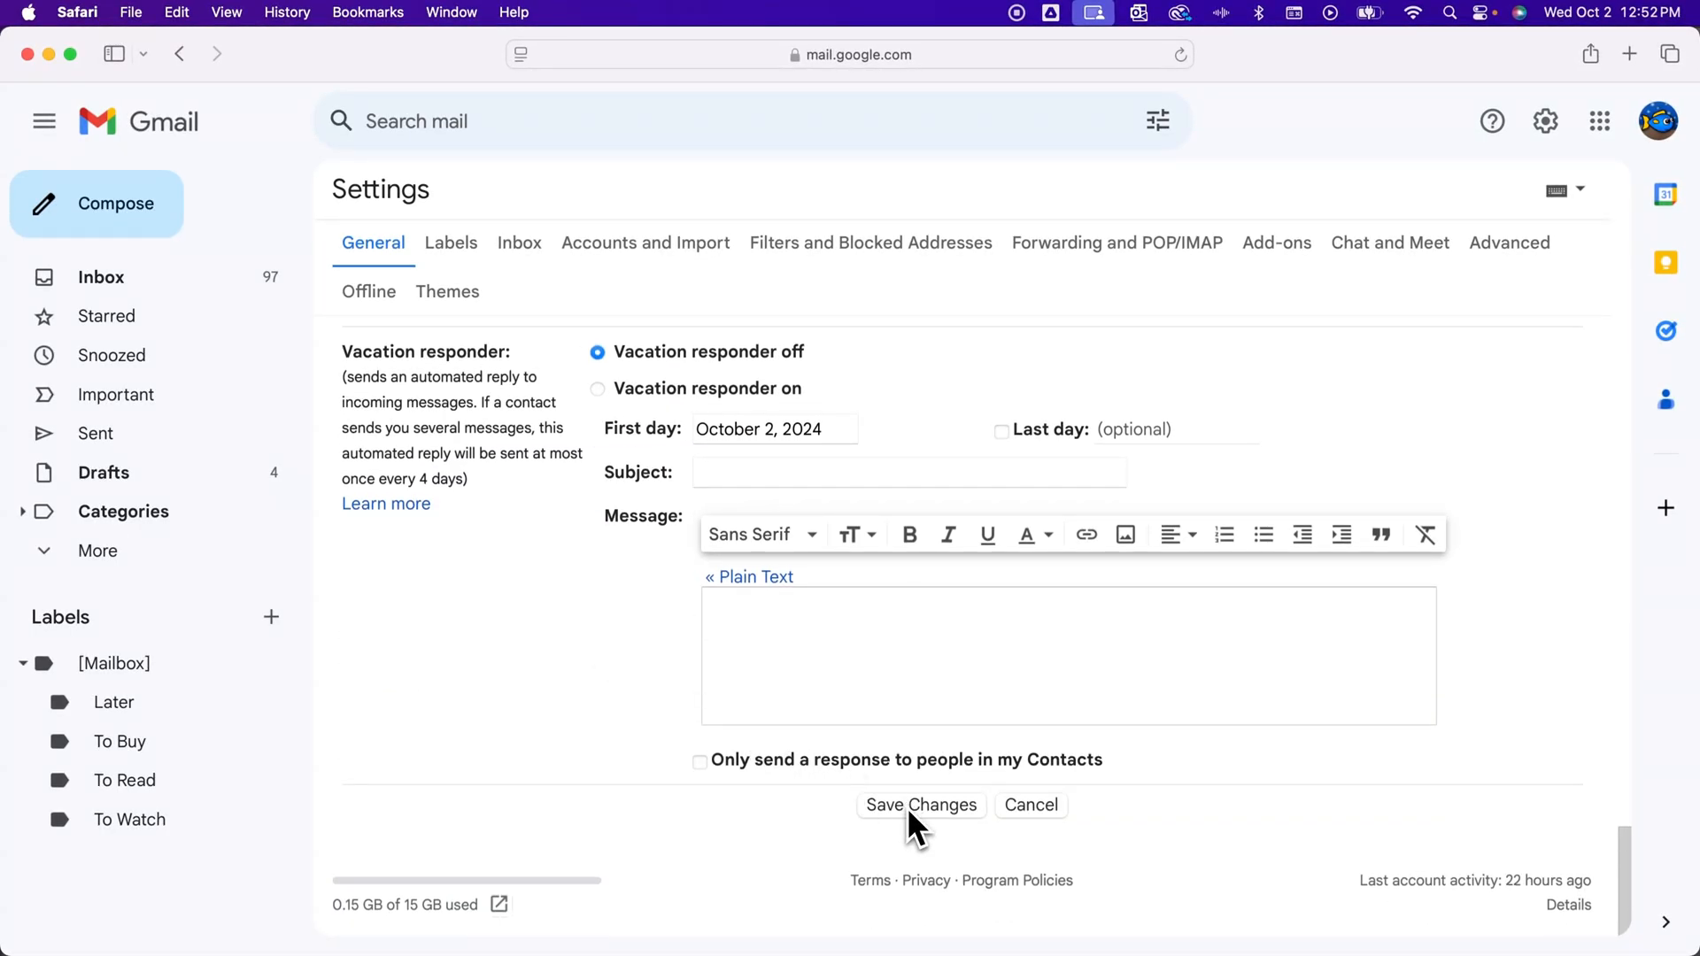
left_click(921, 804)
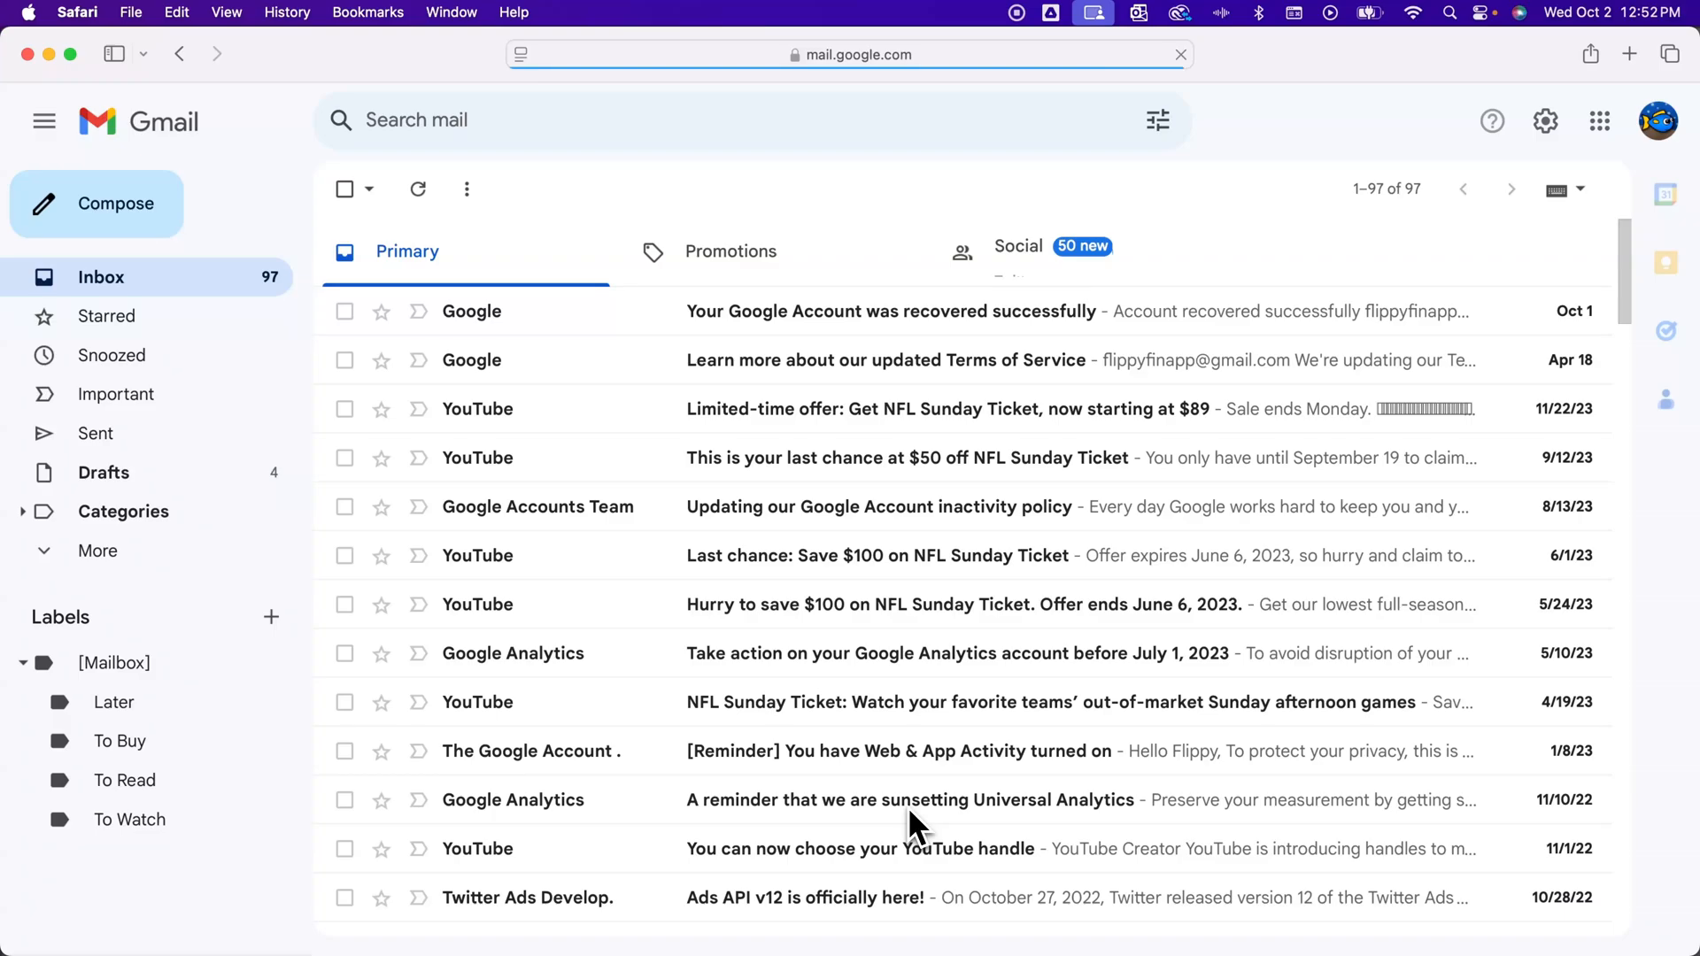
mouse_move(547, 331)
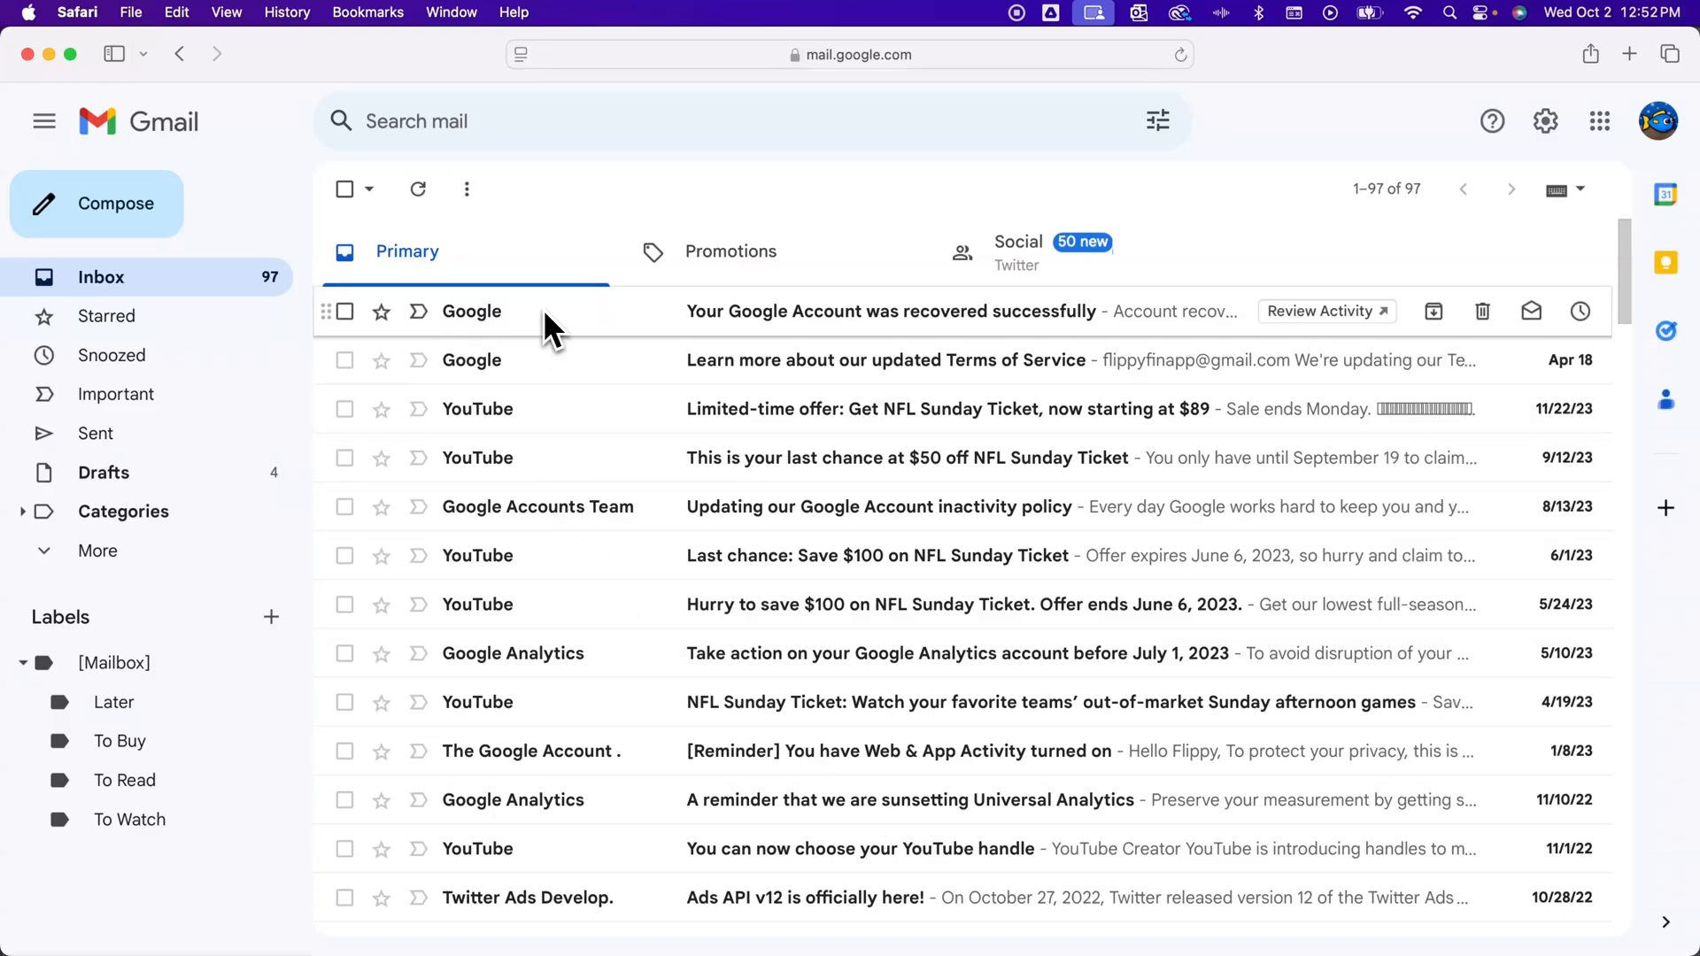
scroll("down", 3)
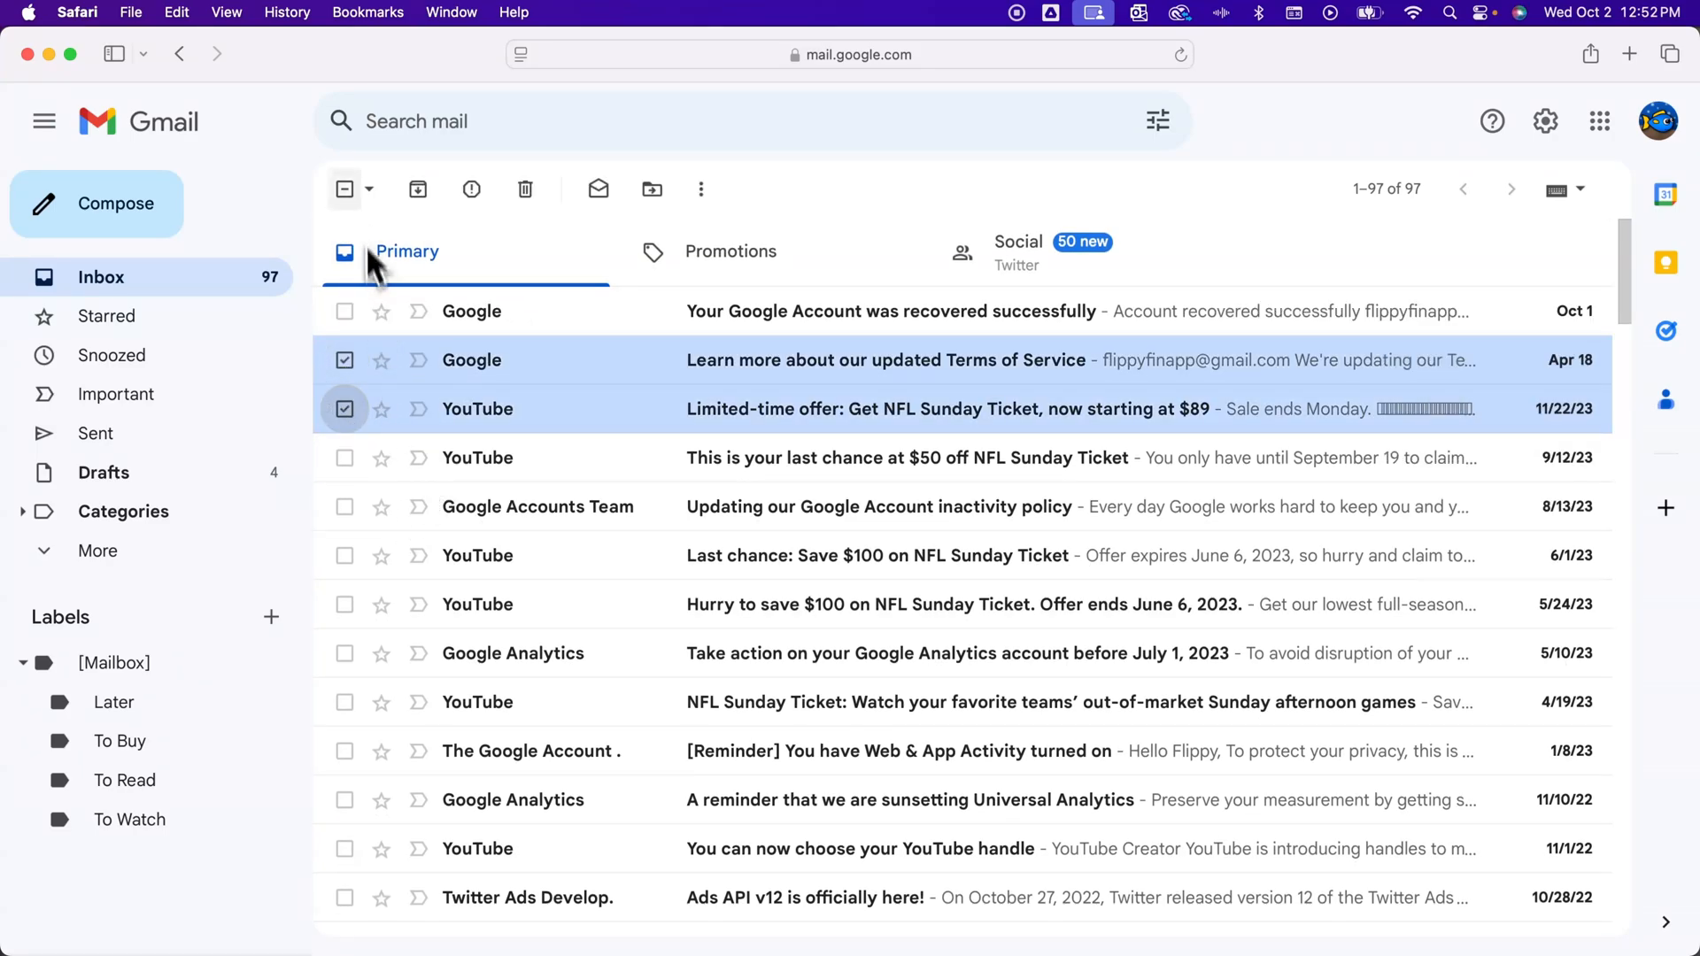
left_click(345, 190)
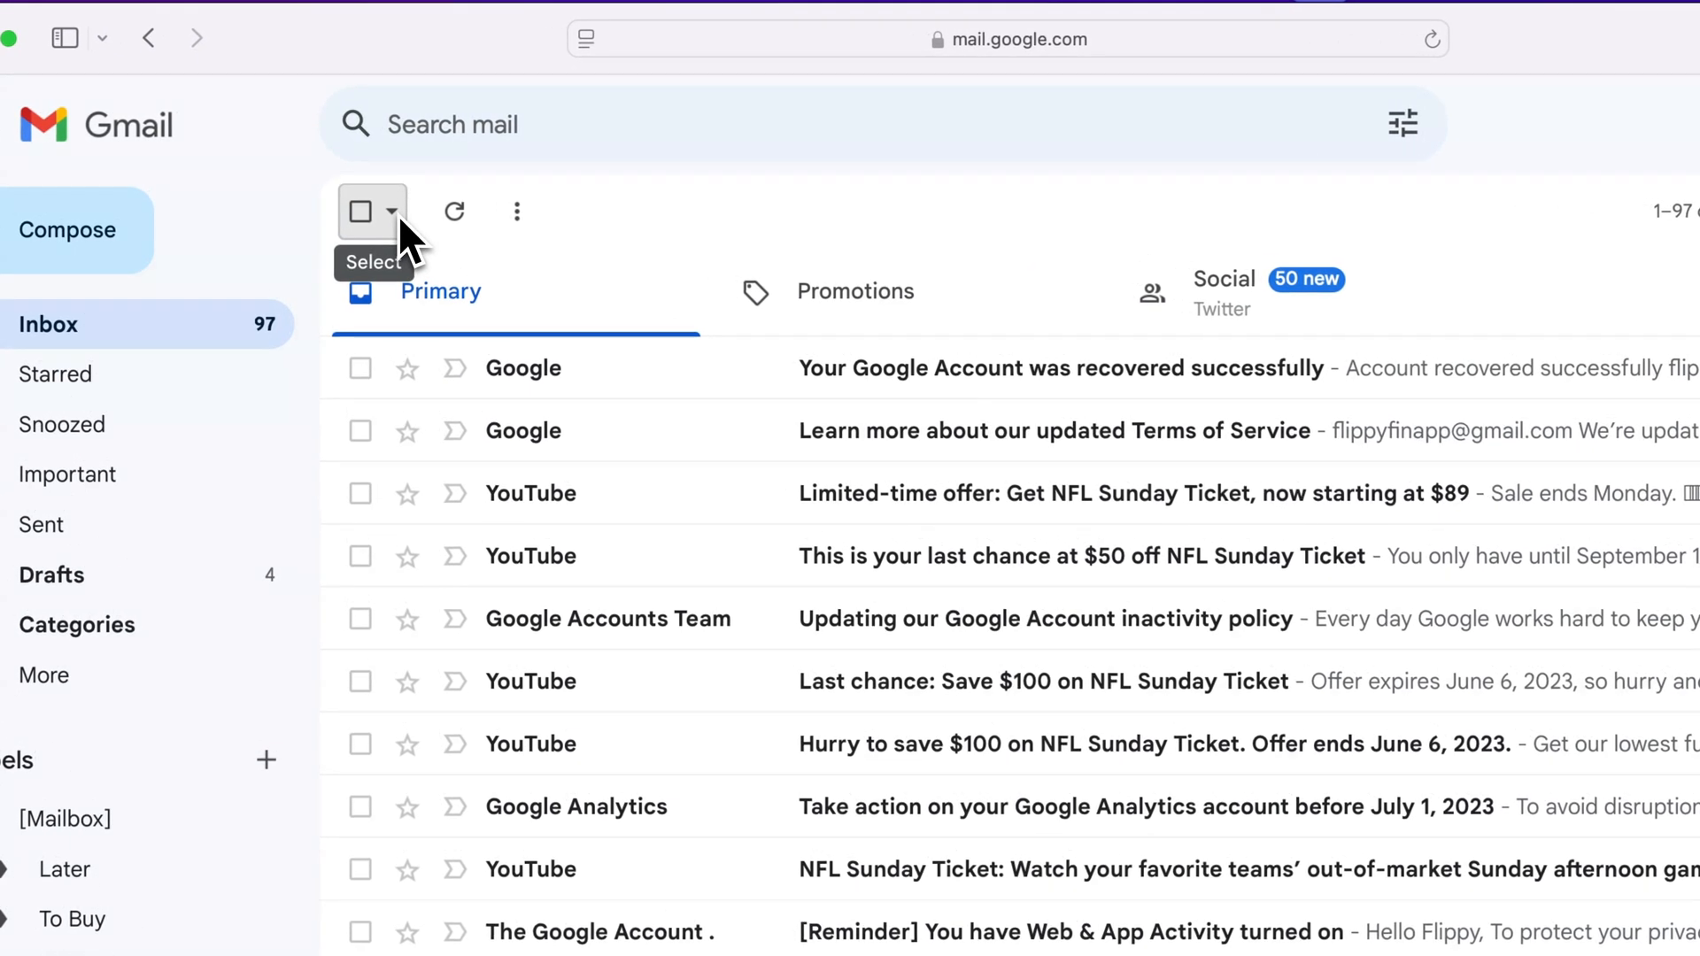
left_click(391, 211)
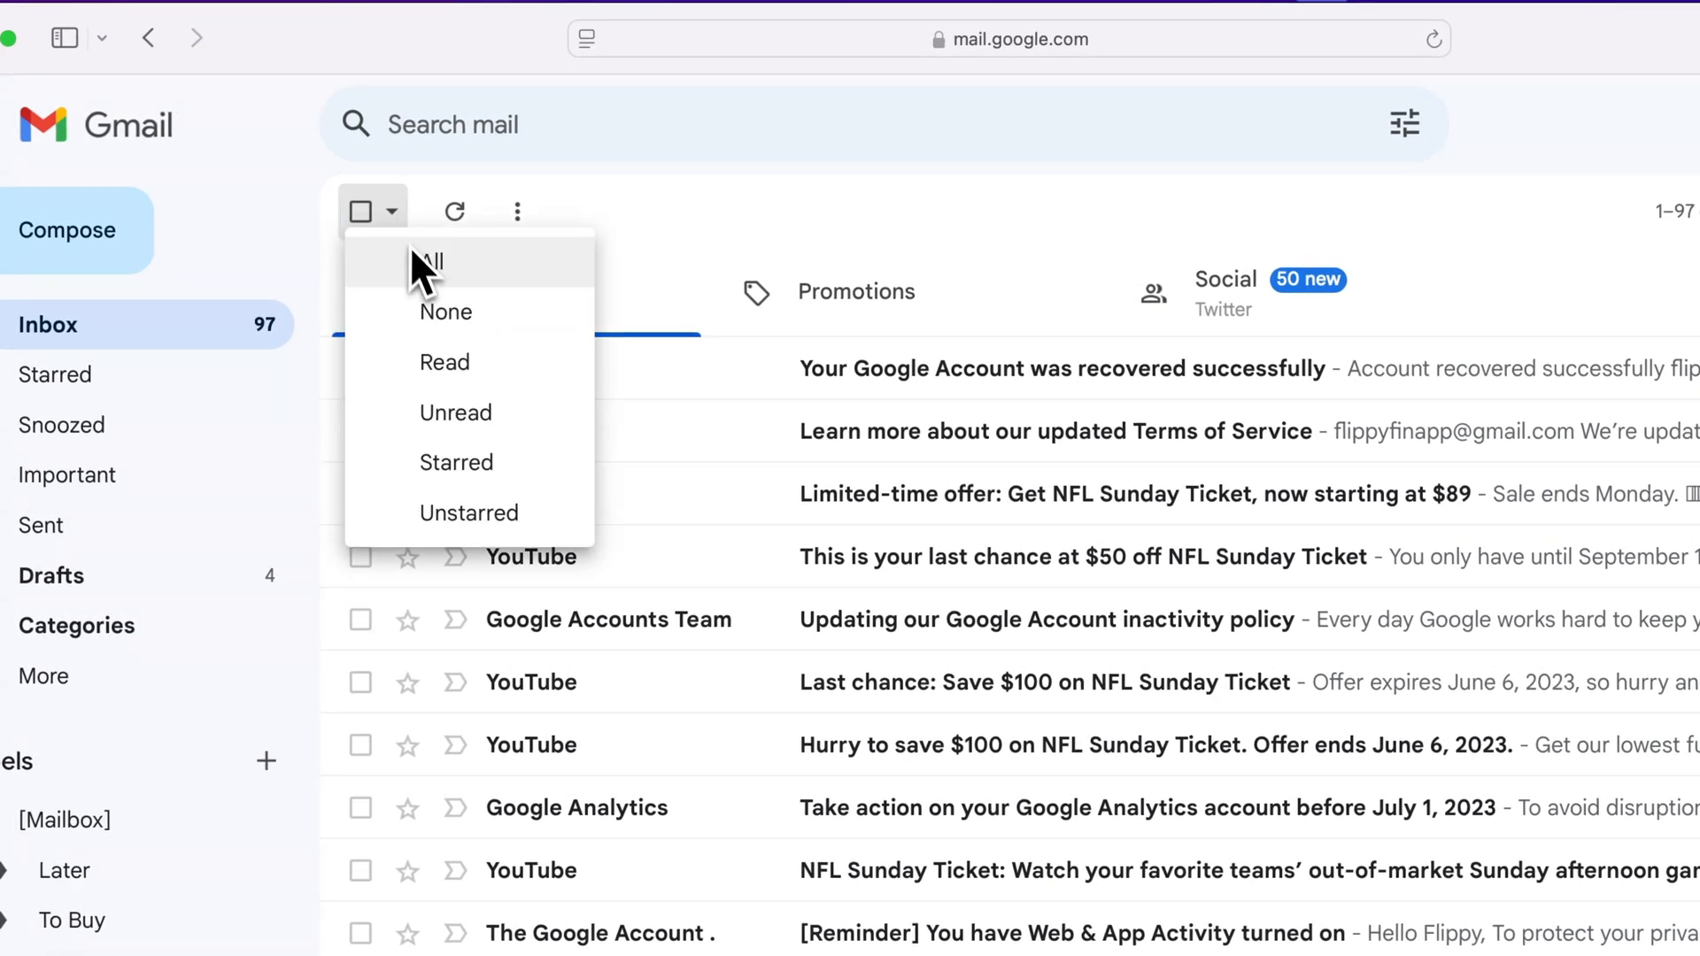
mouse_move(444, 312)
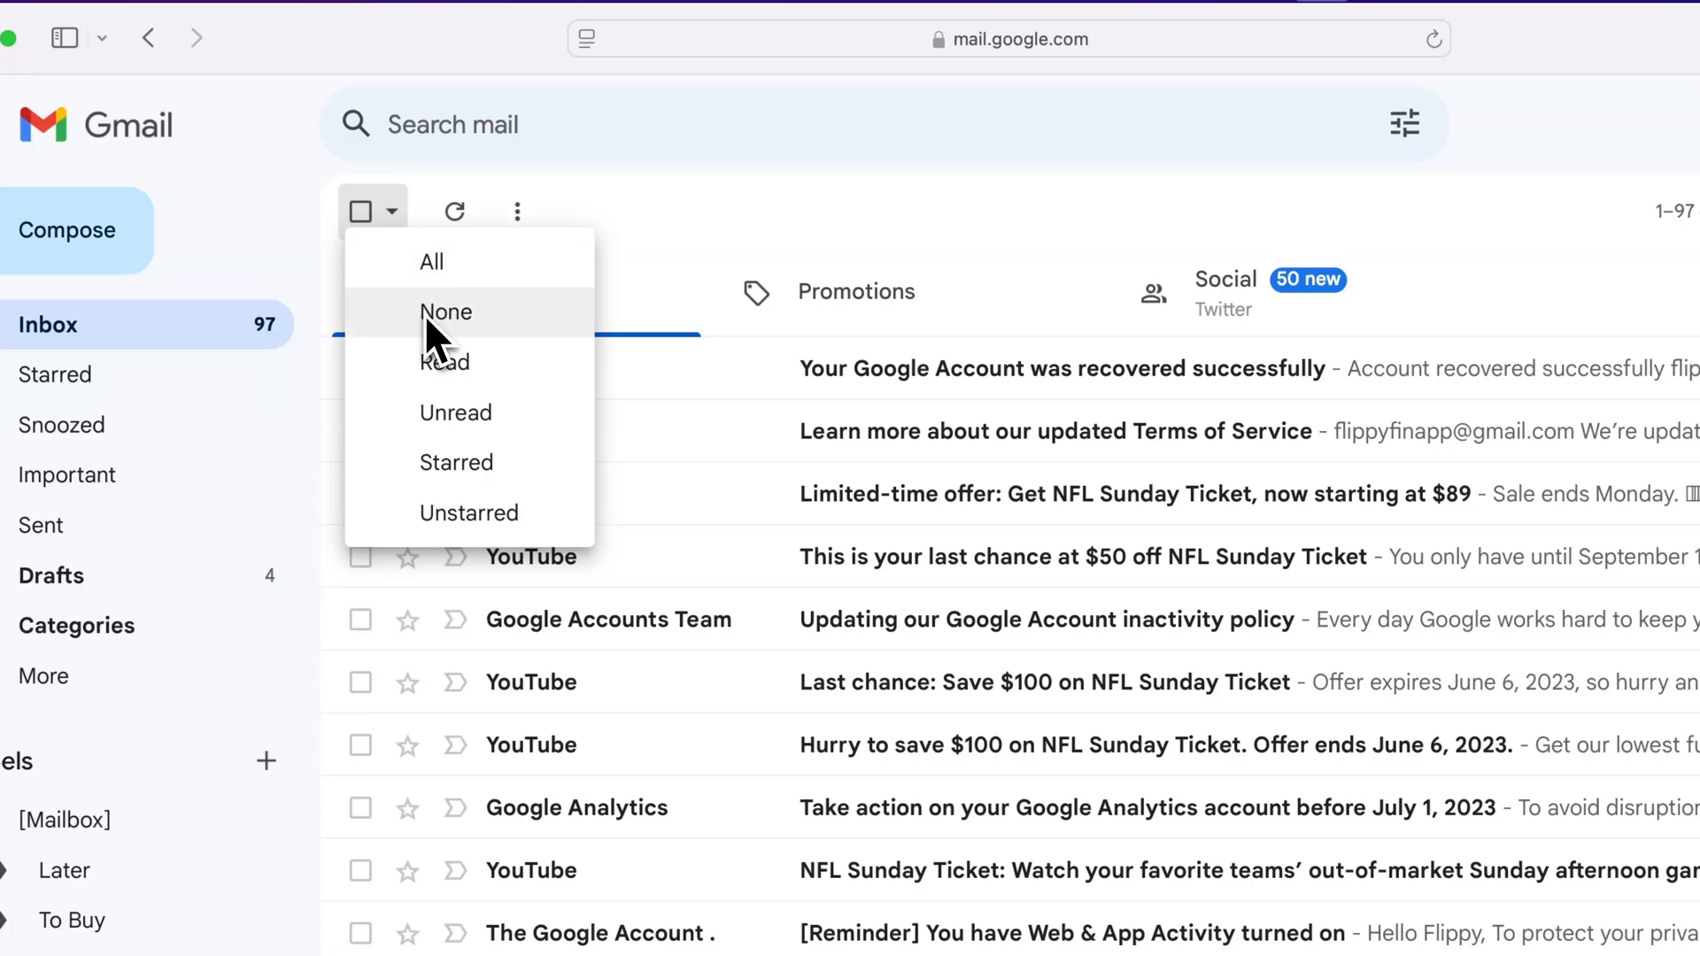
mouse_move(524, 346)
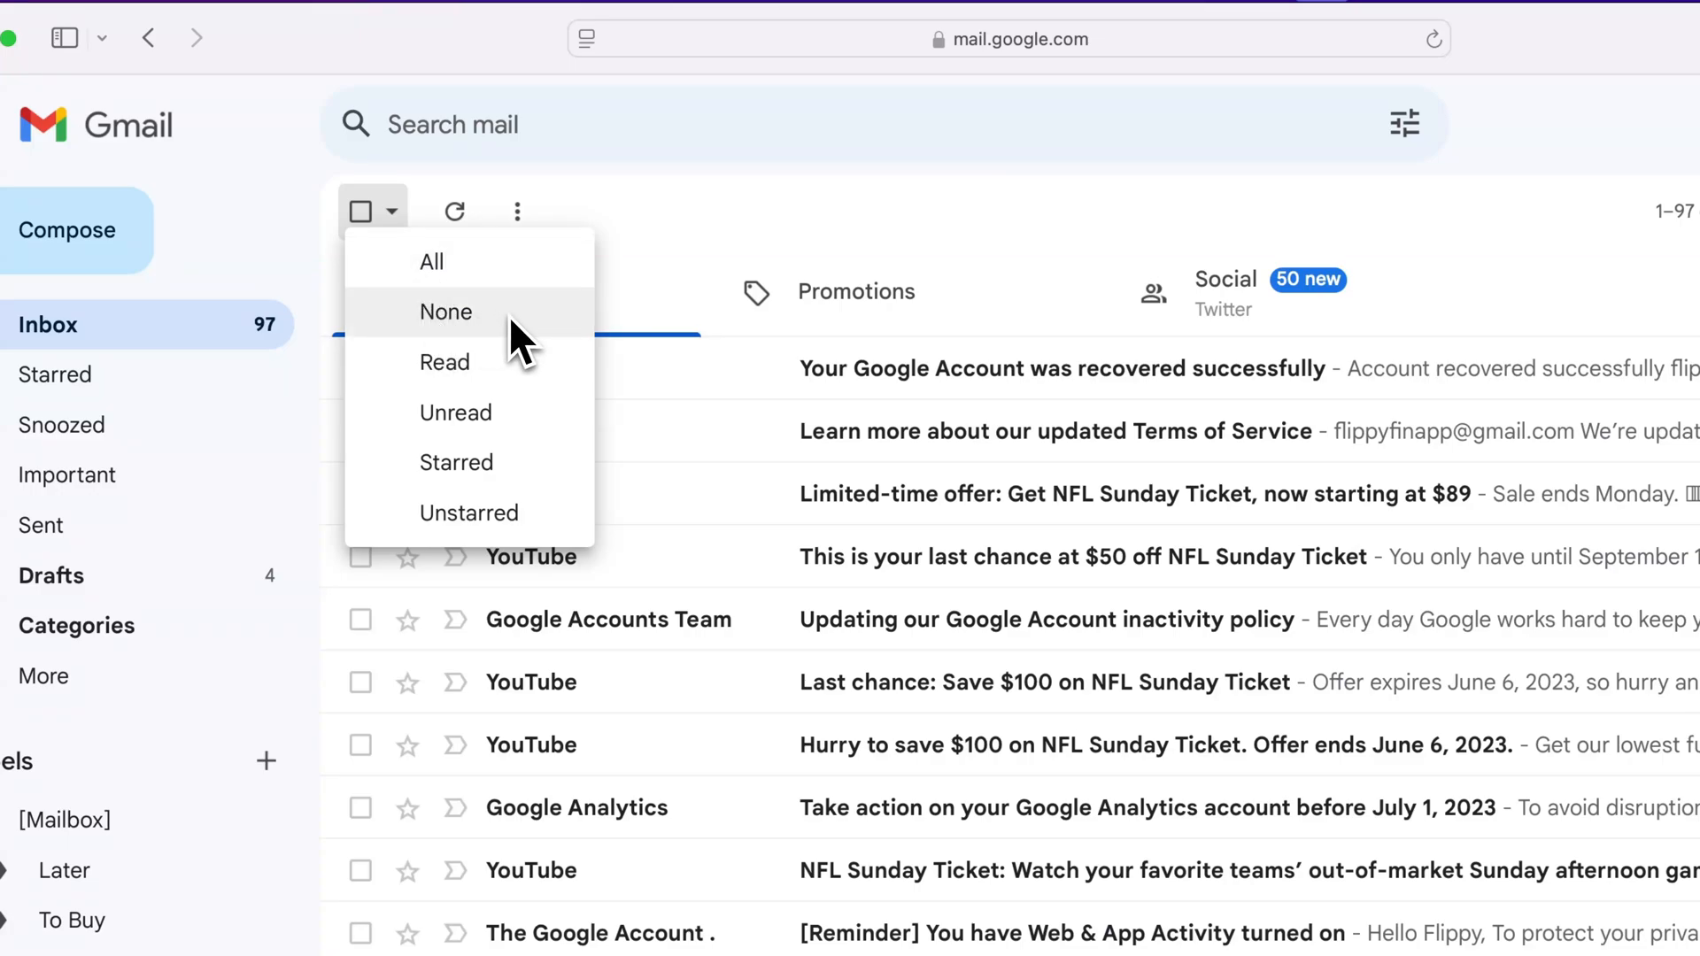
mouse_move(510, 368)
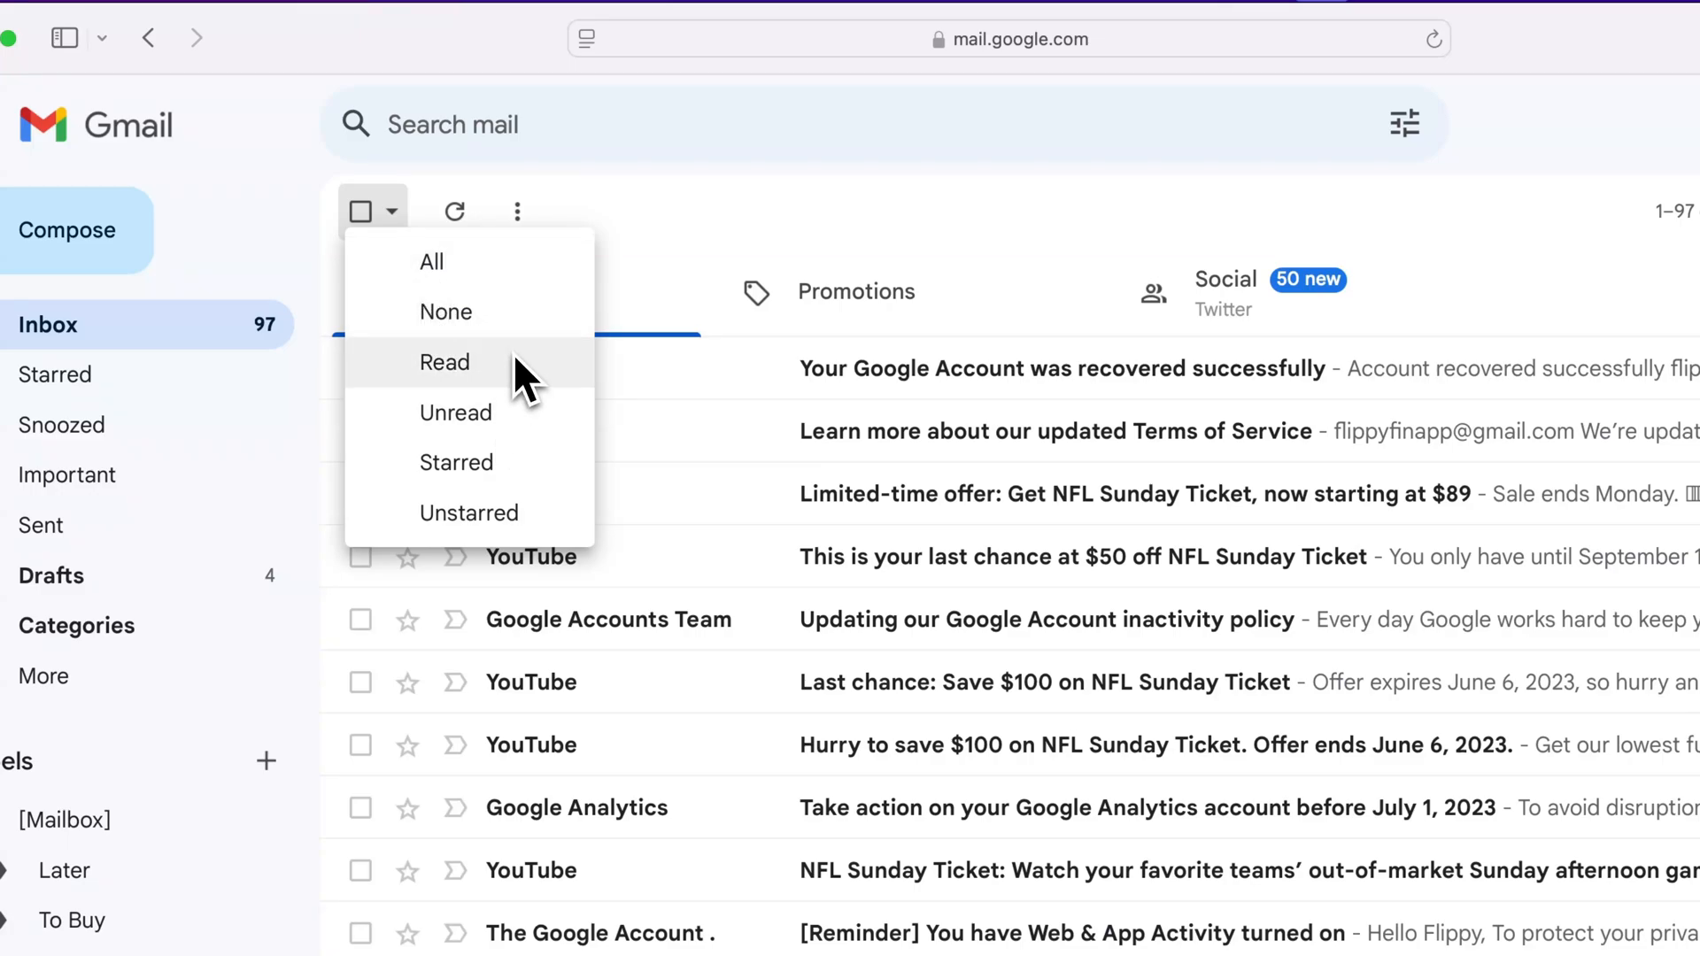
mouse_move(469, 511)
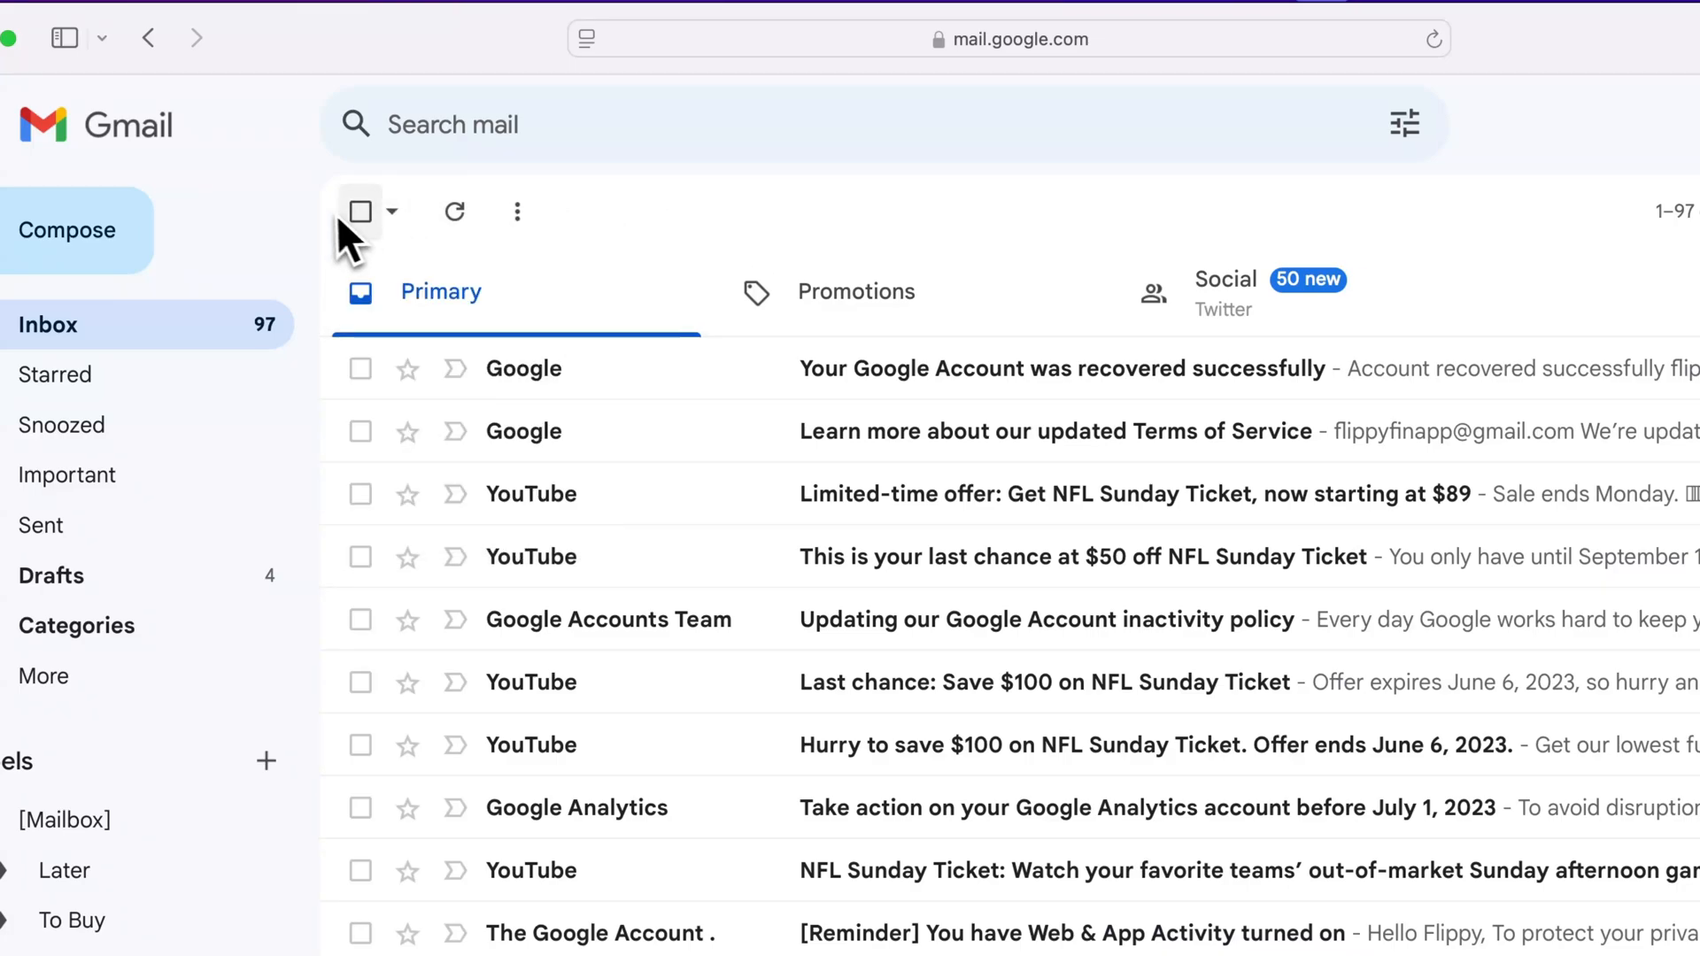
Tick the master checkbox so all 97 inbox conversations are selected for bulk actions
left_click(359, 211)
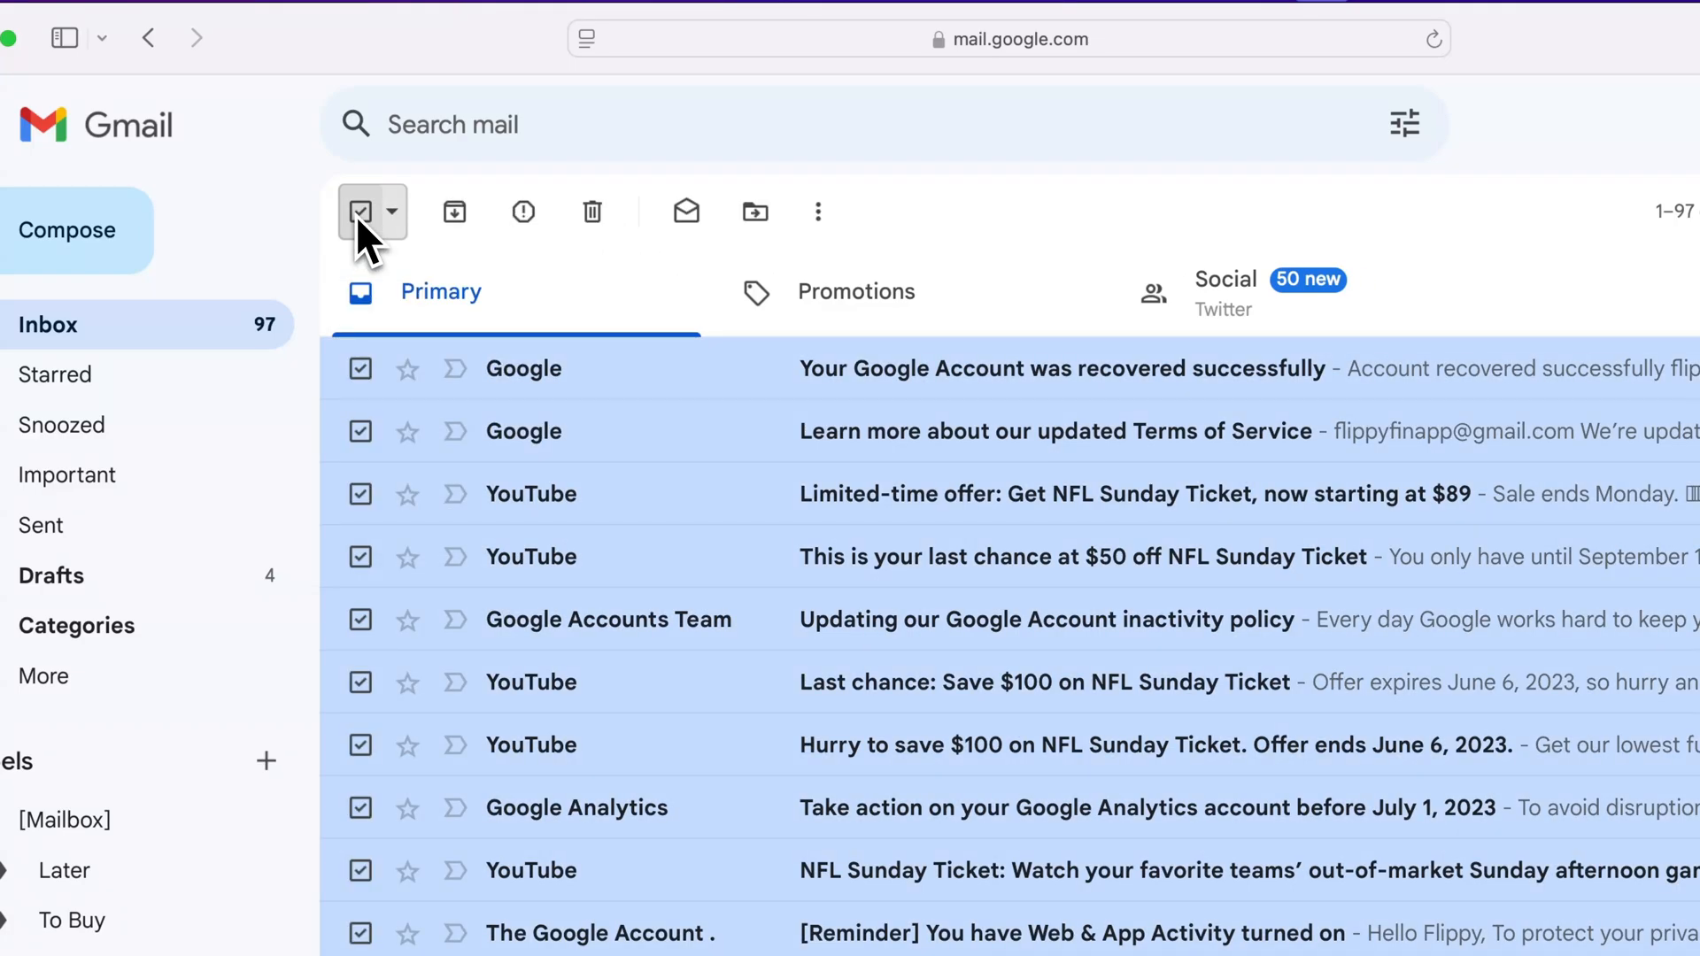
left_click(391, 211)
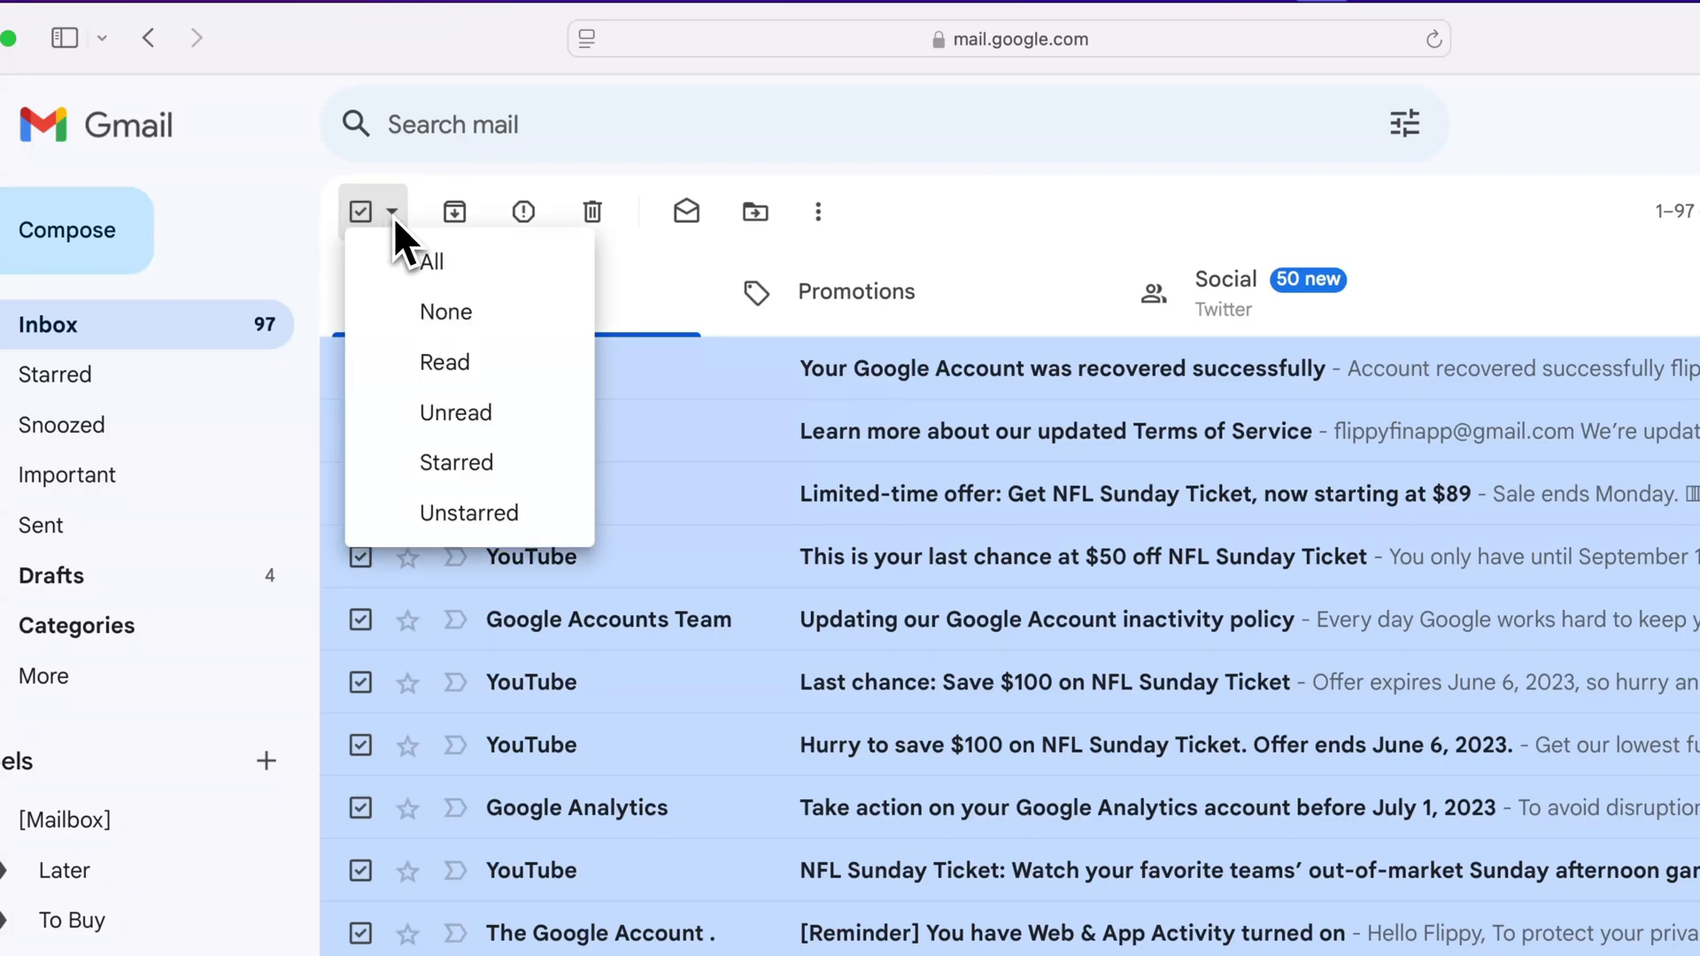
left_click(430, 261)
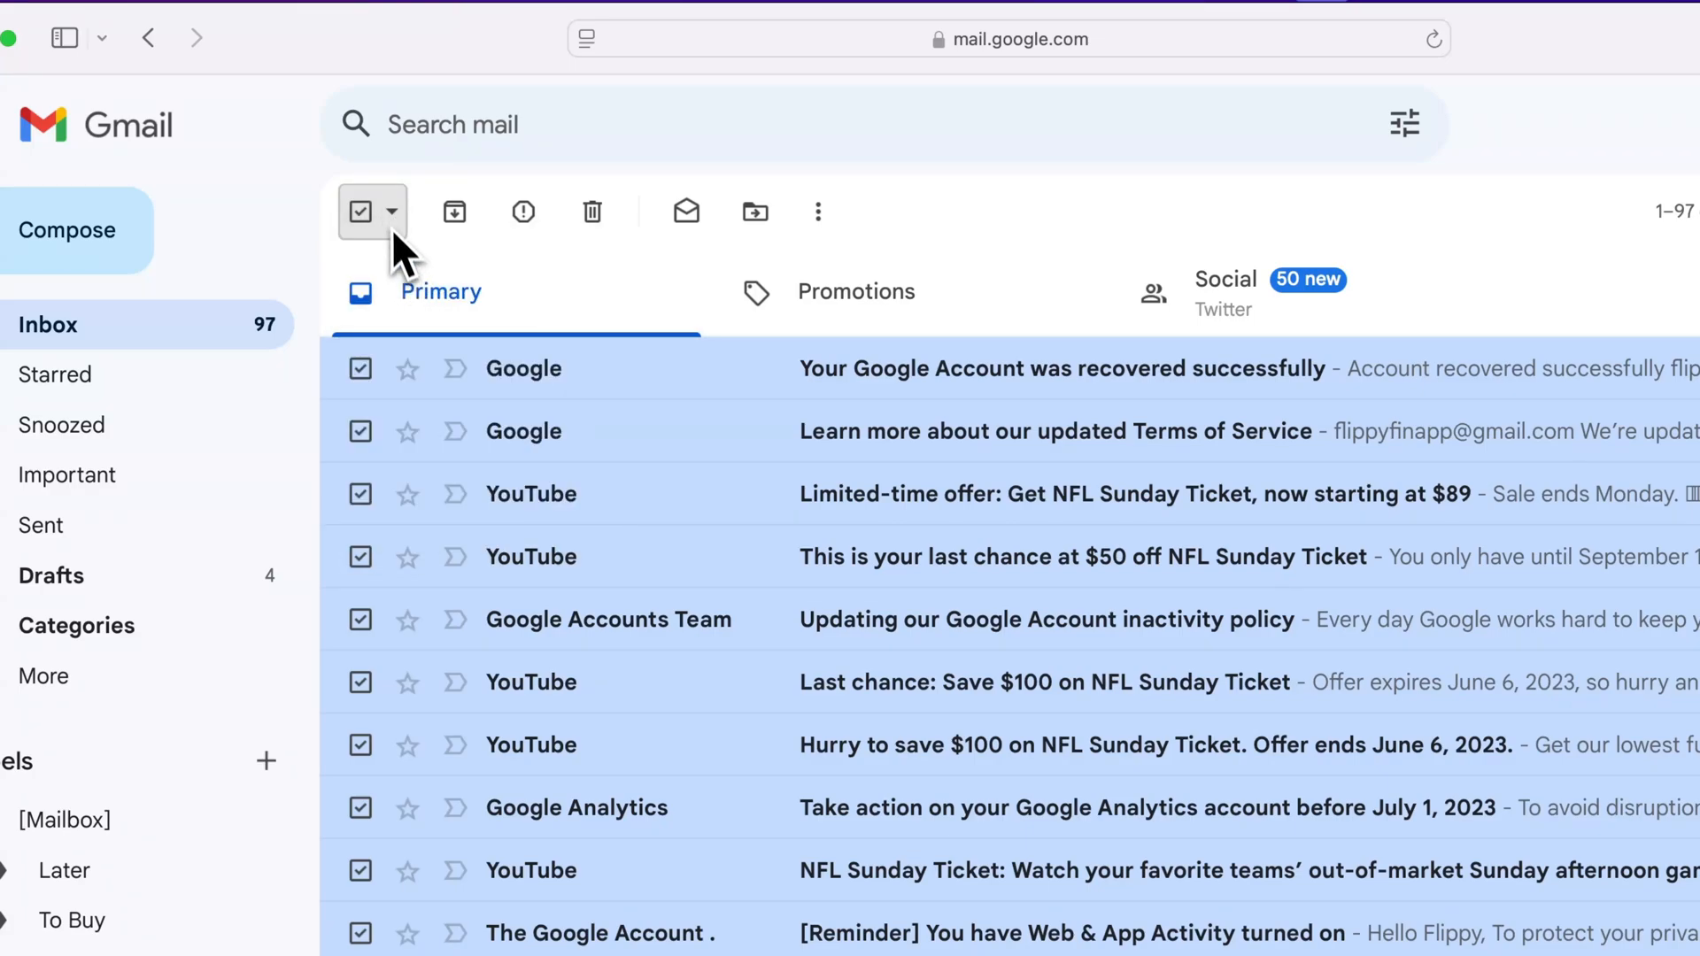
mouse_move(363, 228)
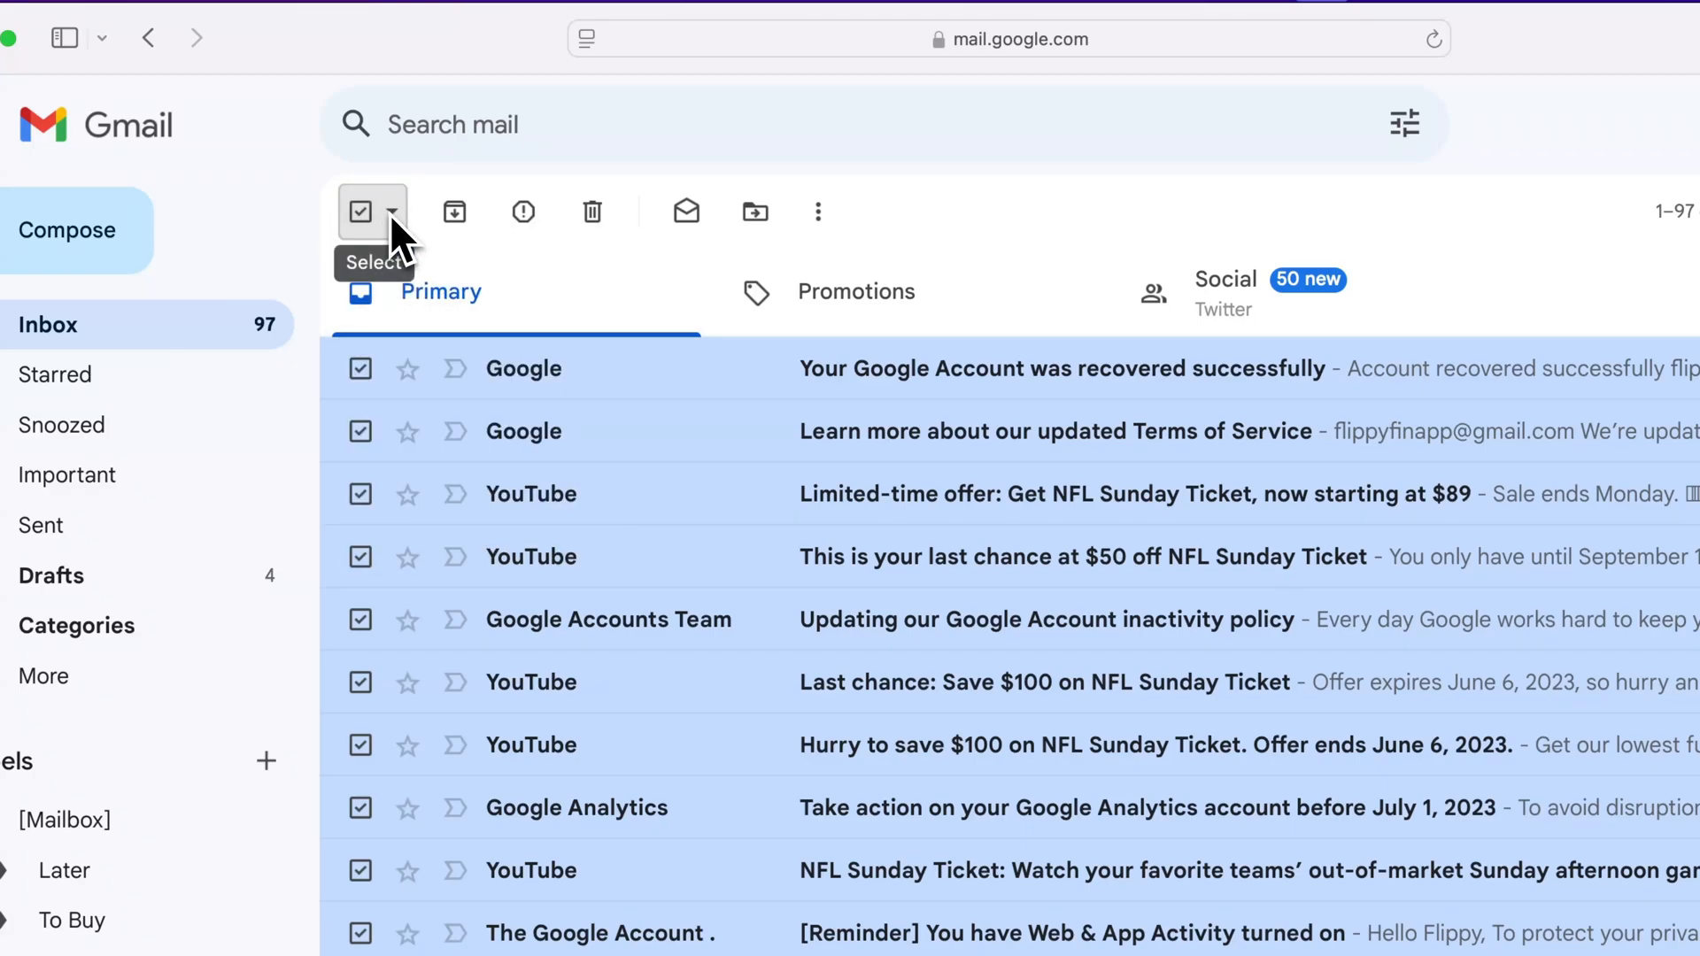
mouse_move(1016, 230)
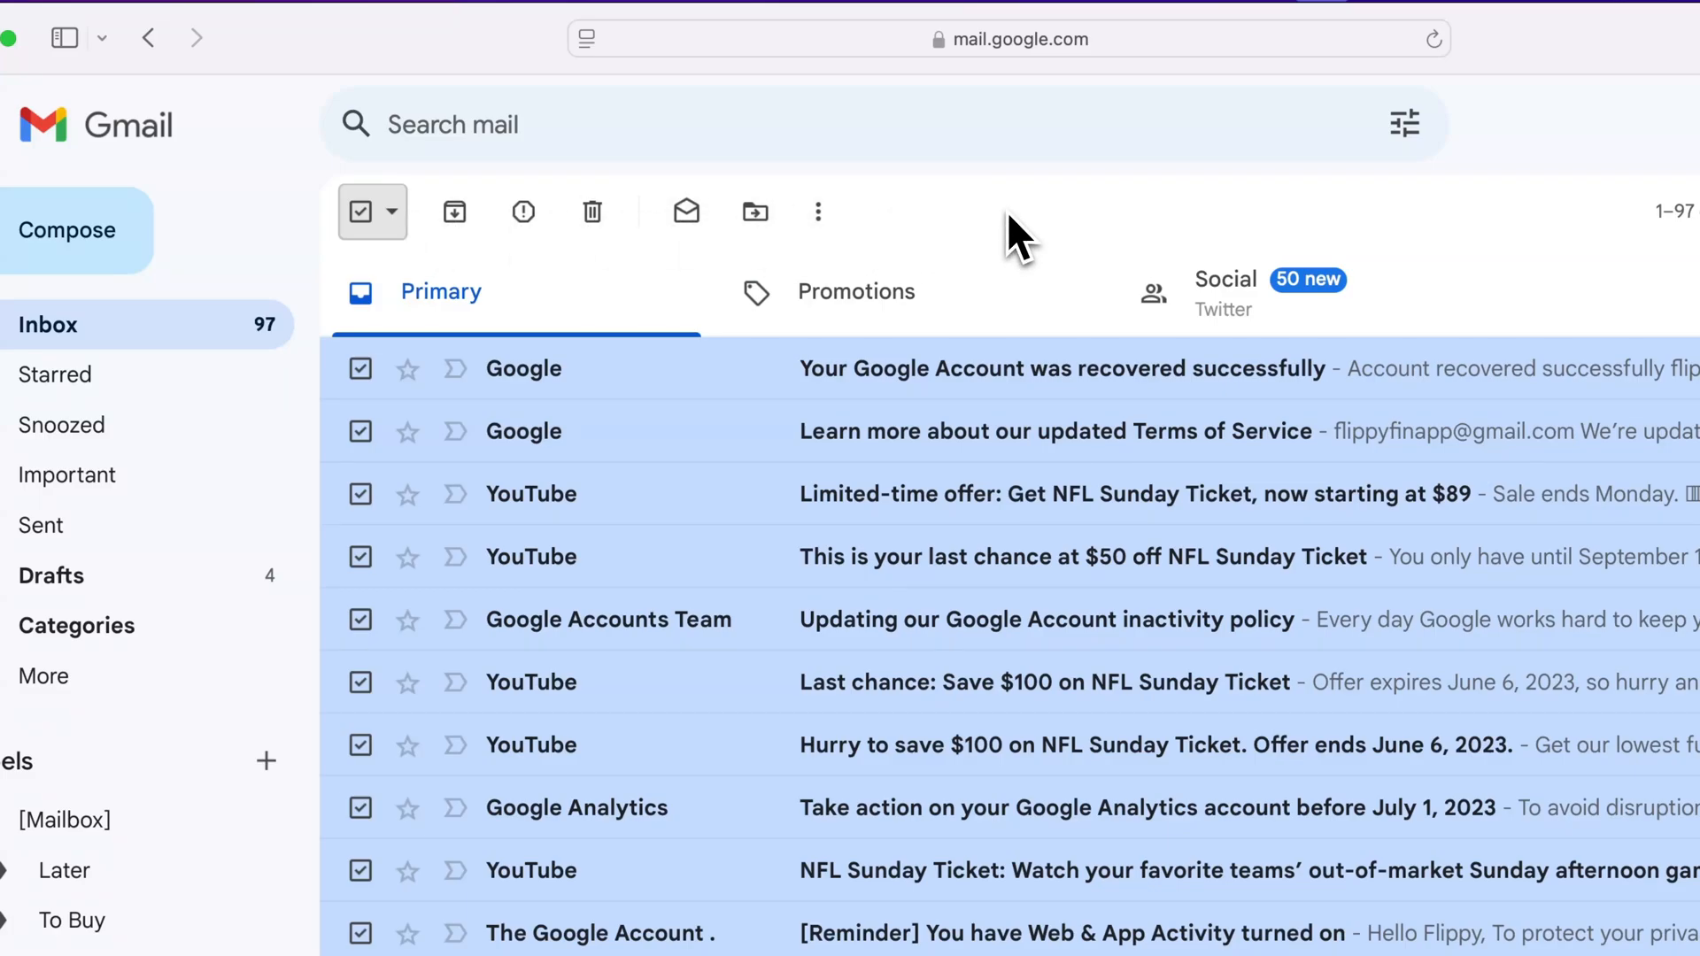